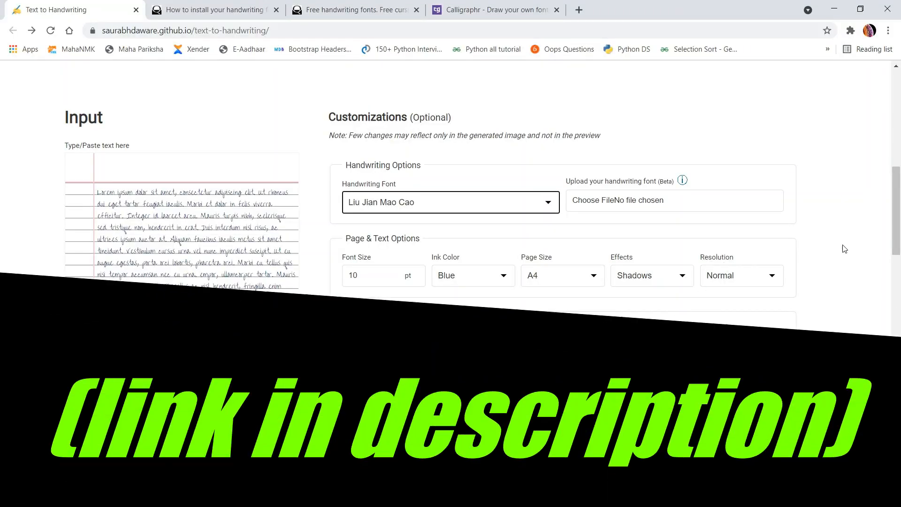
Replace the lorem ipsum sample in the input box with 'Hello welcome to codeakdemy'
scroll("up", 3)
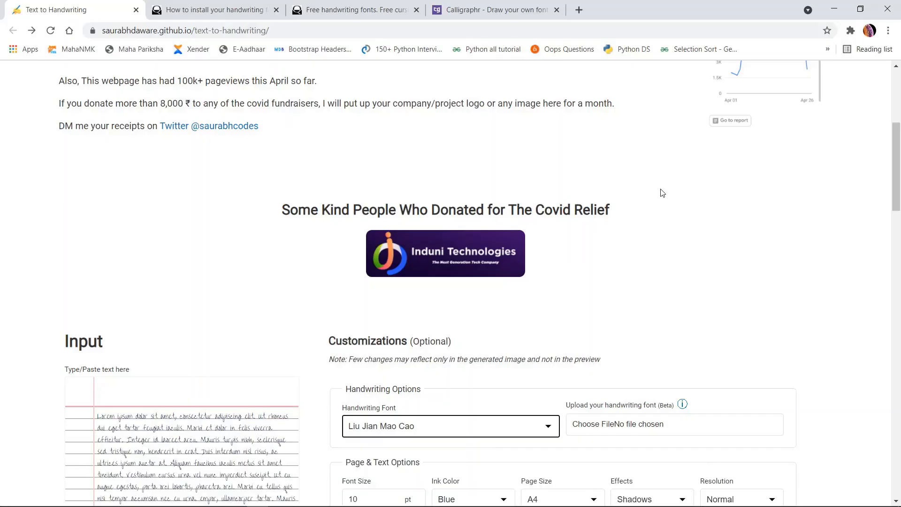
scroll("up", 3)
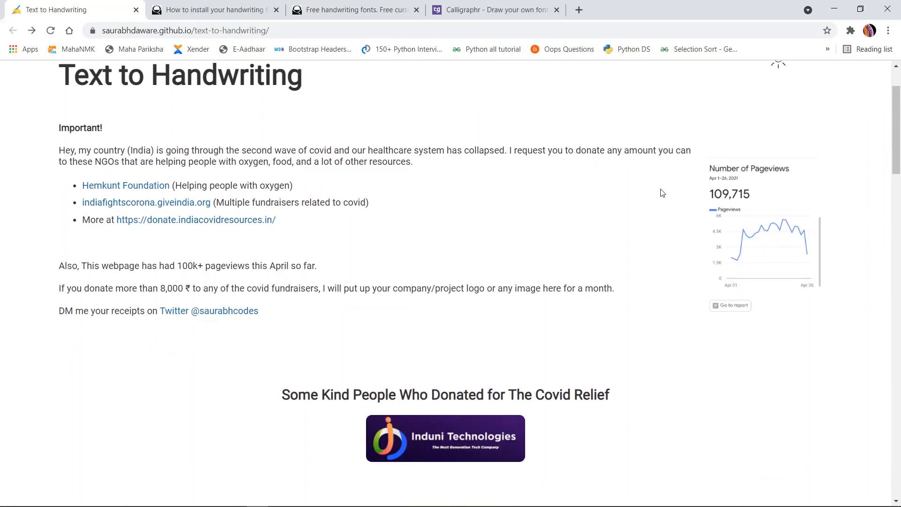
scroll("down", 3)
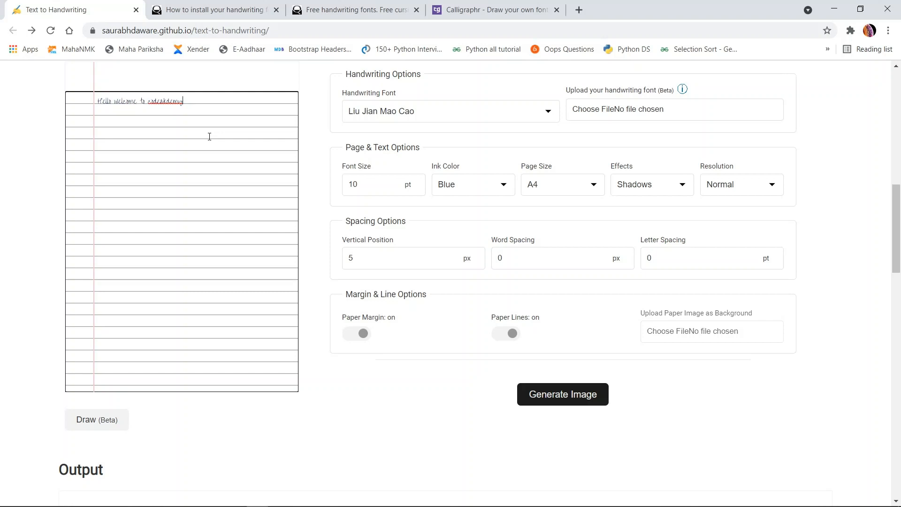
mouse_move(393, 127)
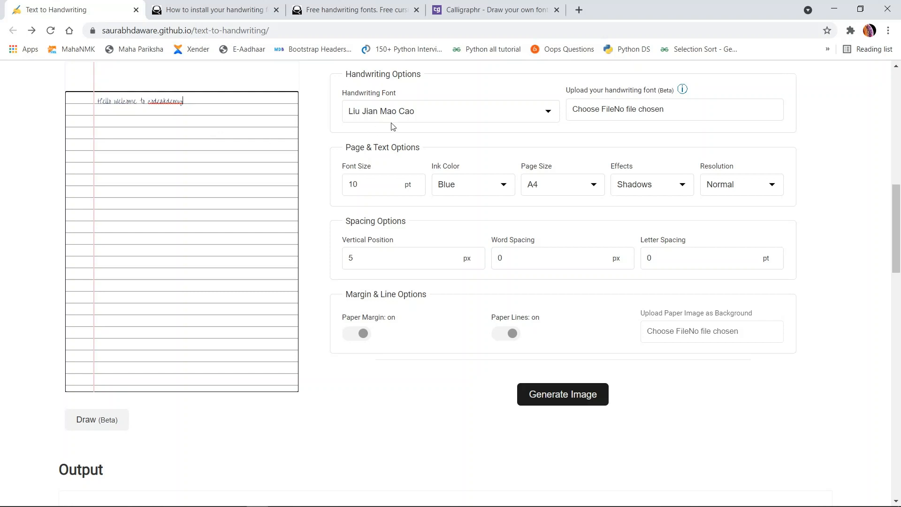
left_click(450, 111)
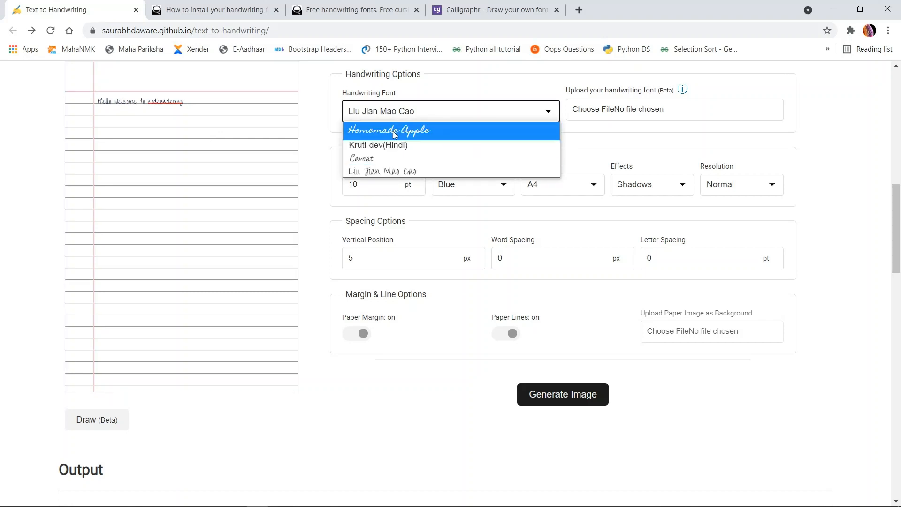
left_click(389, 130)
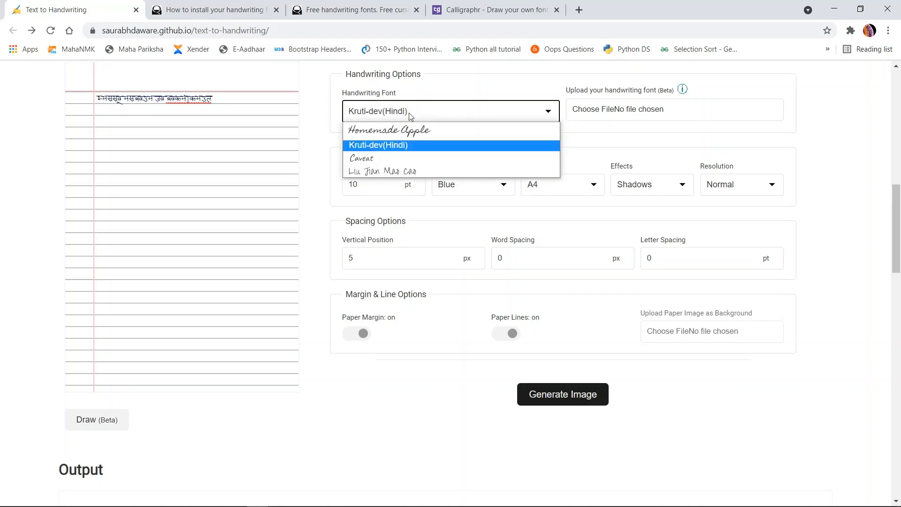
left_click(382, 171)
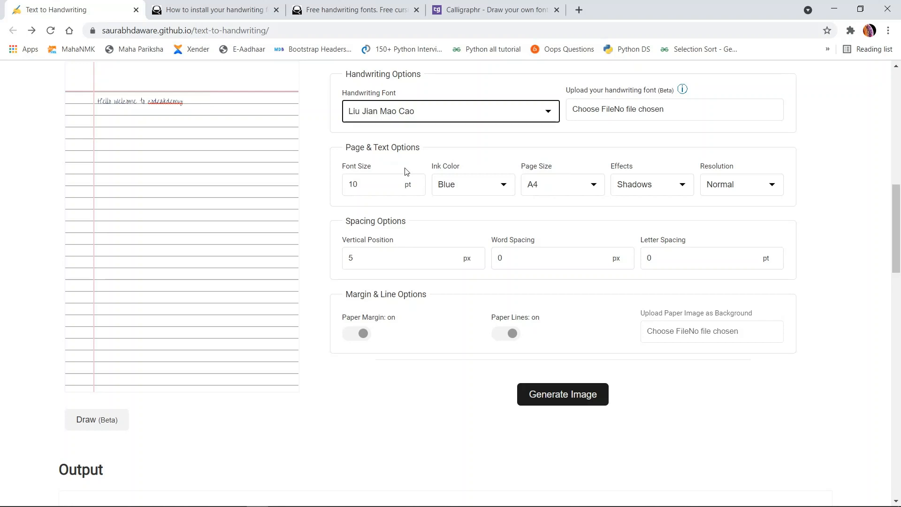
mouse_move(287, 229)
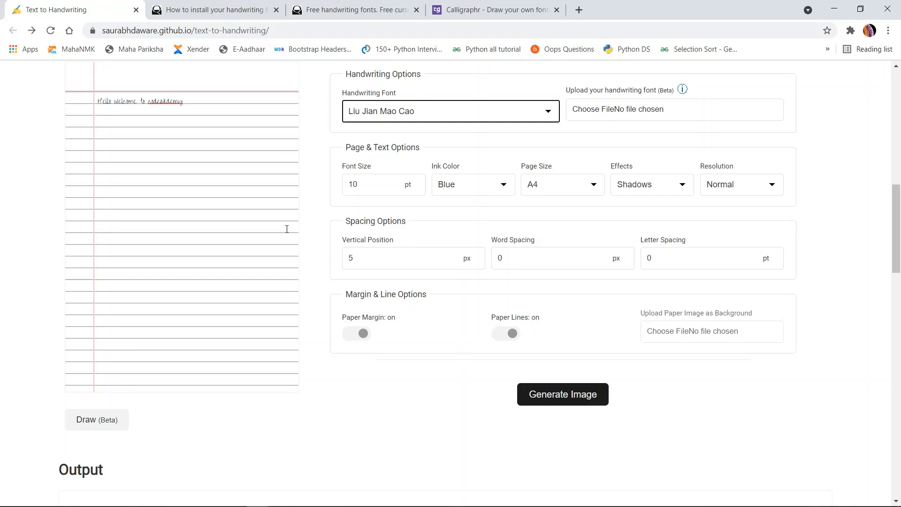
left_click(380, 184)
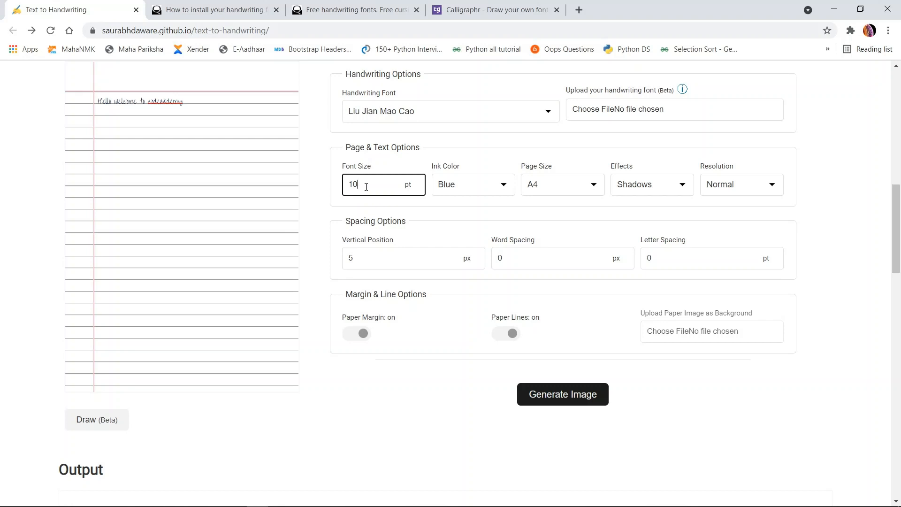
Set the font size to 13 pt and change the ink from red to black
type("13")
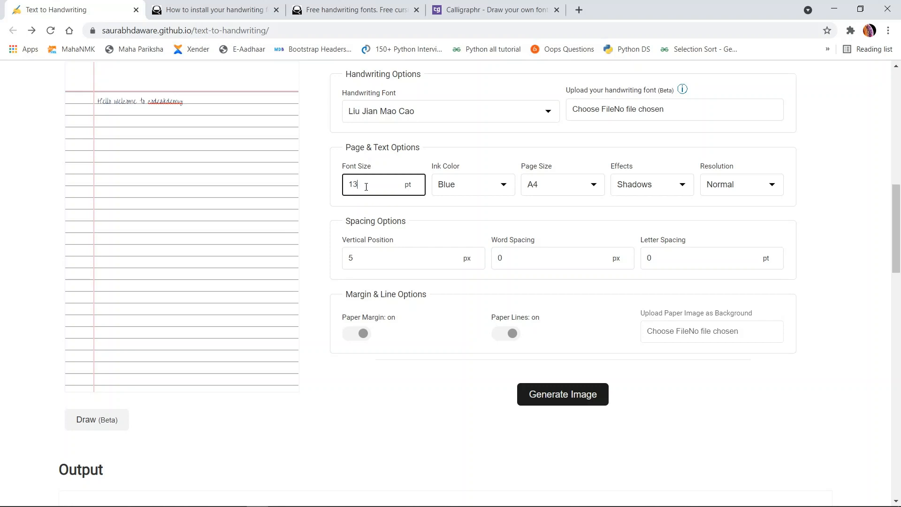
left_click(562, 394)
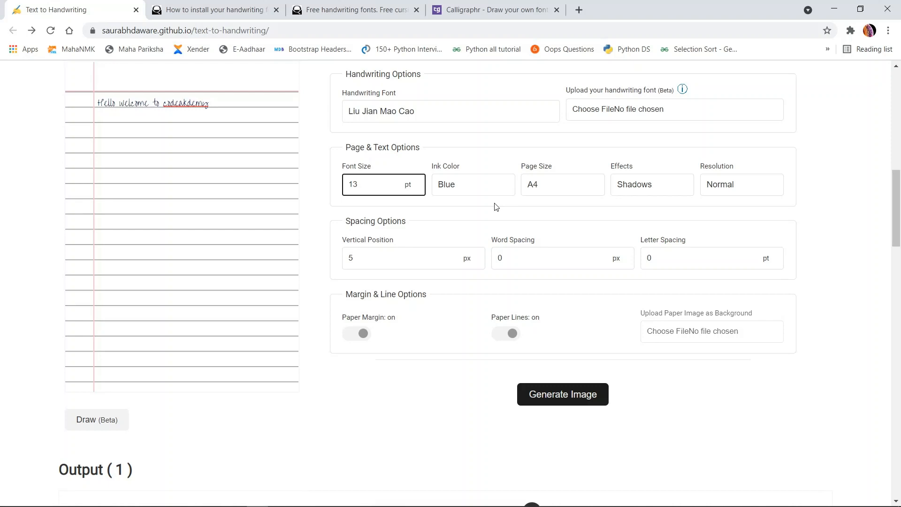
left_click(473, 184)
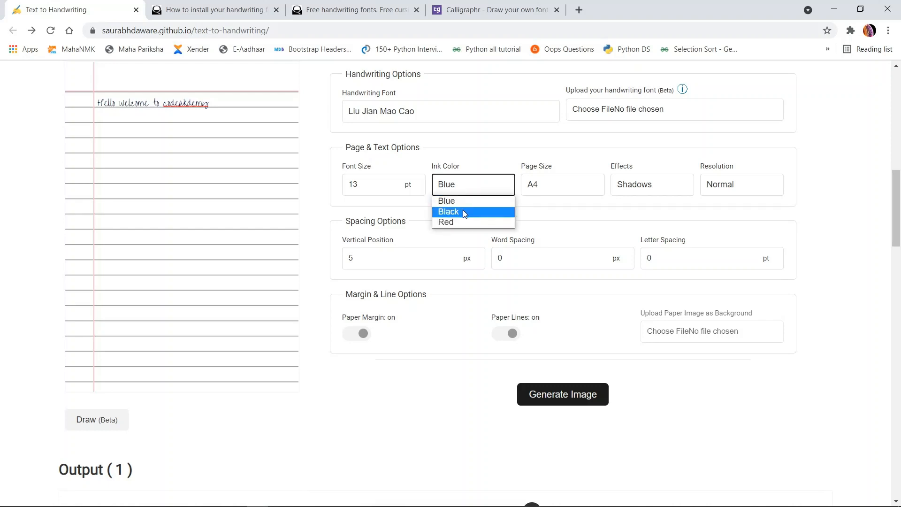
left_click(446, 222)
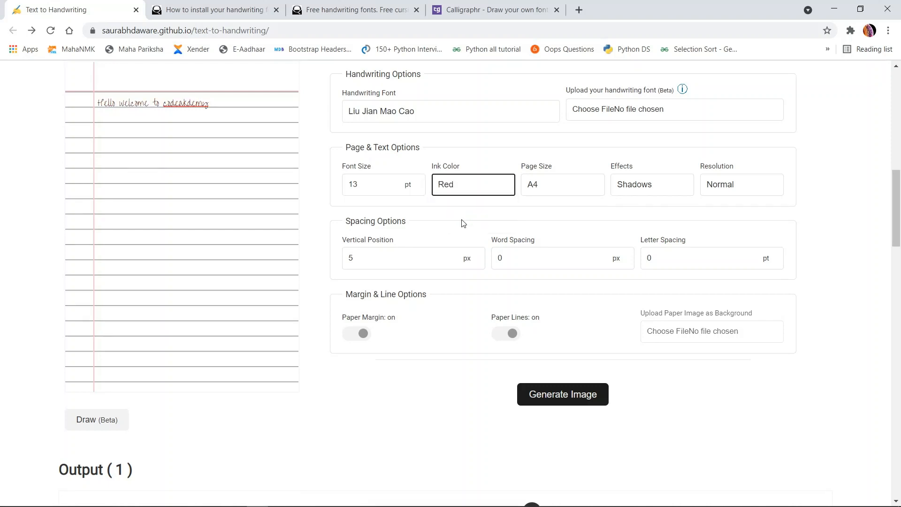
left_click(473, 184)
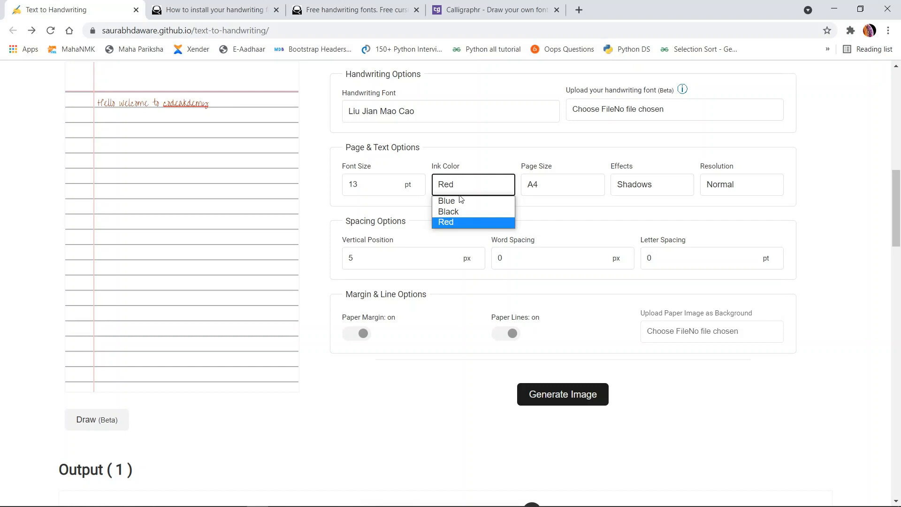
mouse_move(448, 212)
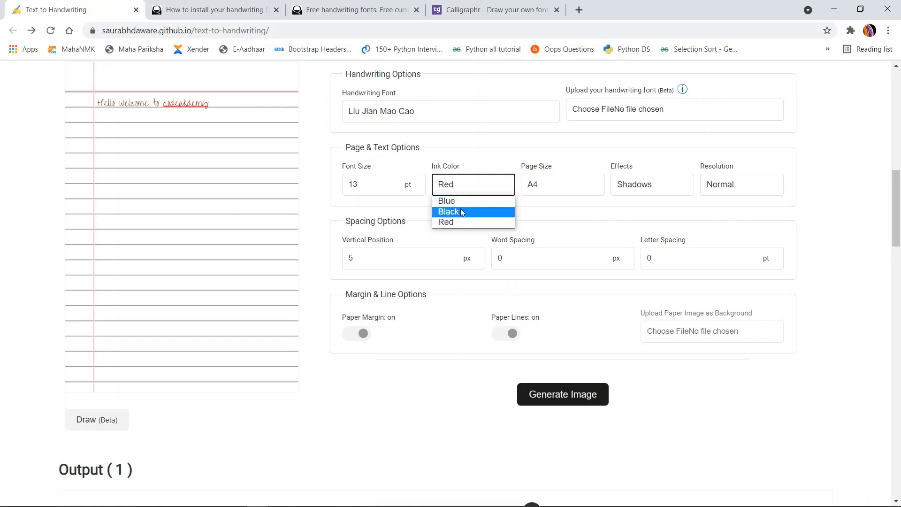
left_click(447, 212)
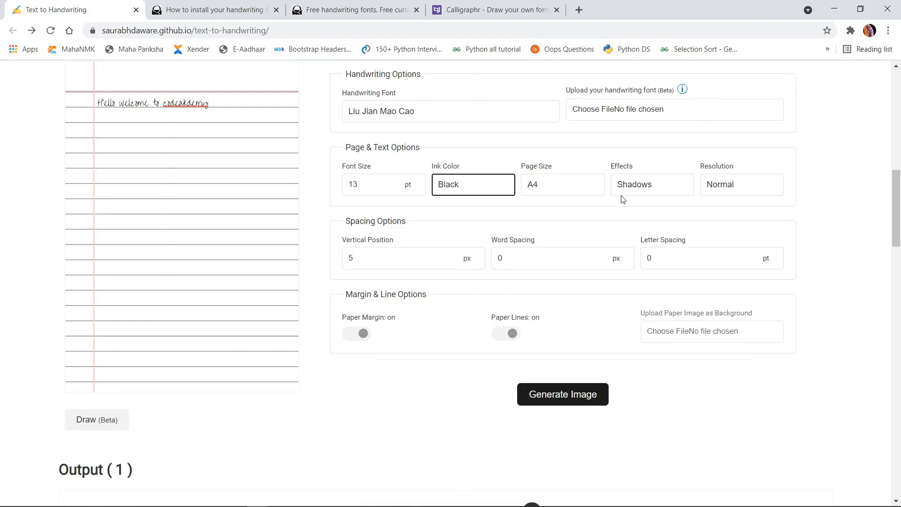
left_click(652, 184)
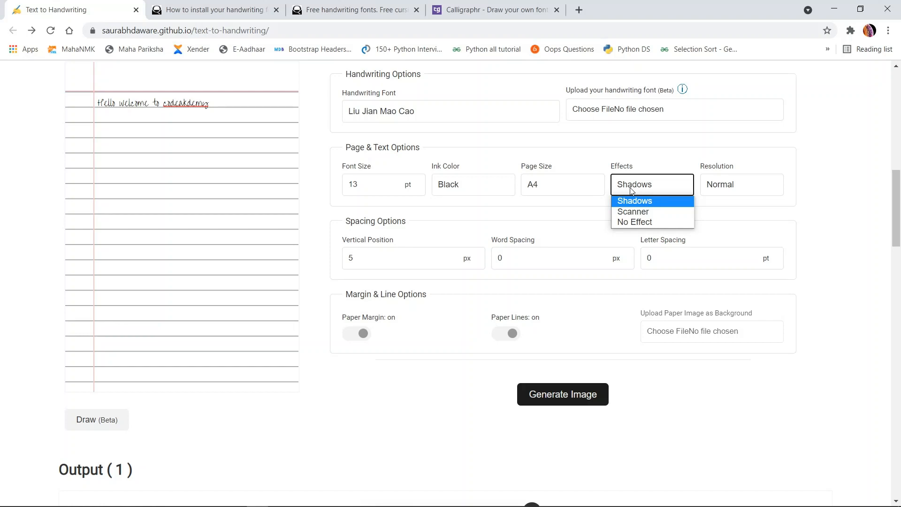
mouse_move(633, 211)
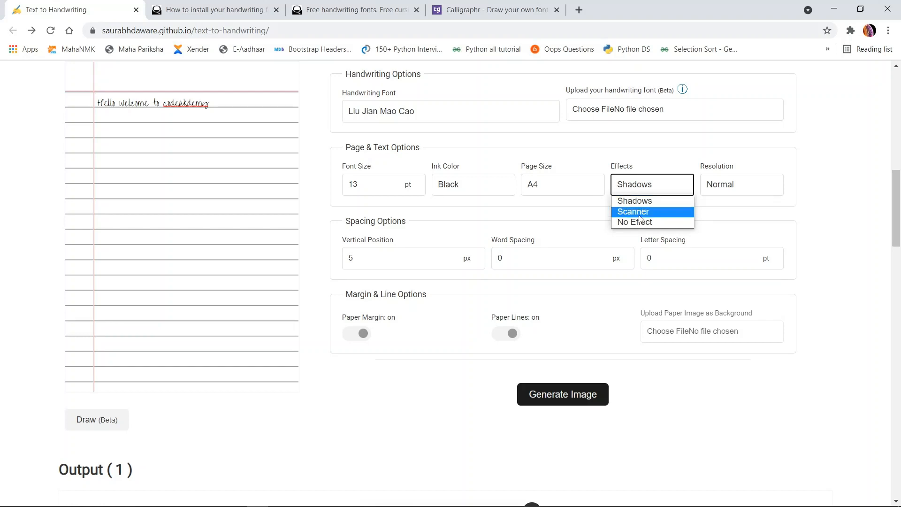
Select Scanner as the page effect in place of Shadows
left_click(633, 212)
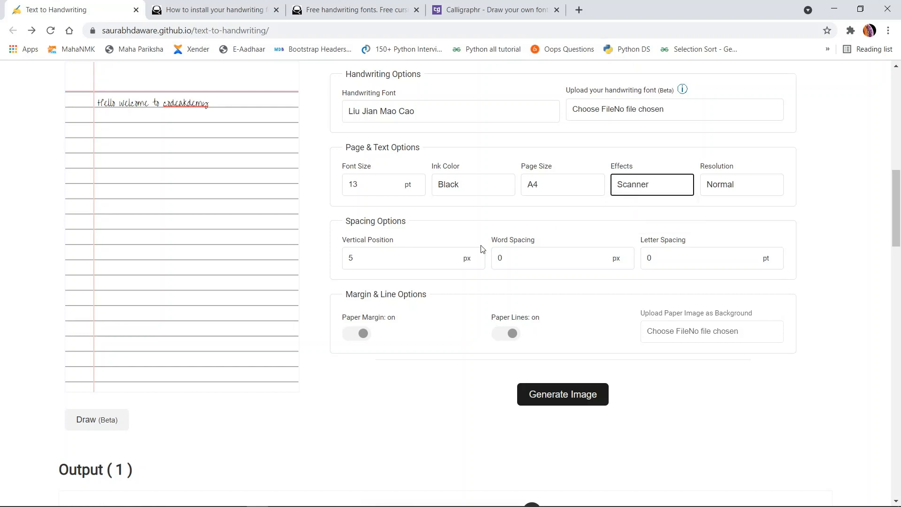
mouse_move(287, 162)
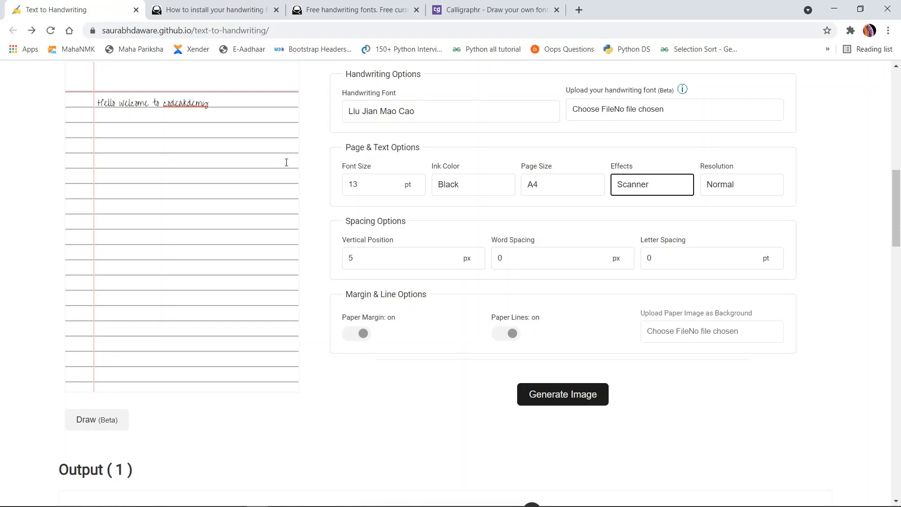
mouse_move(203, 111)
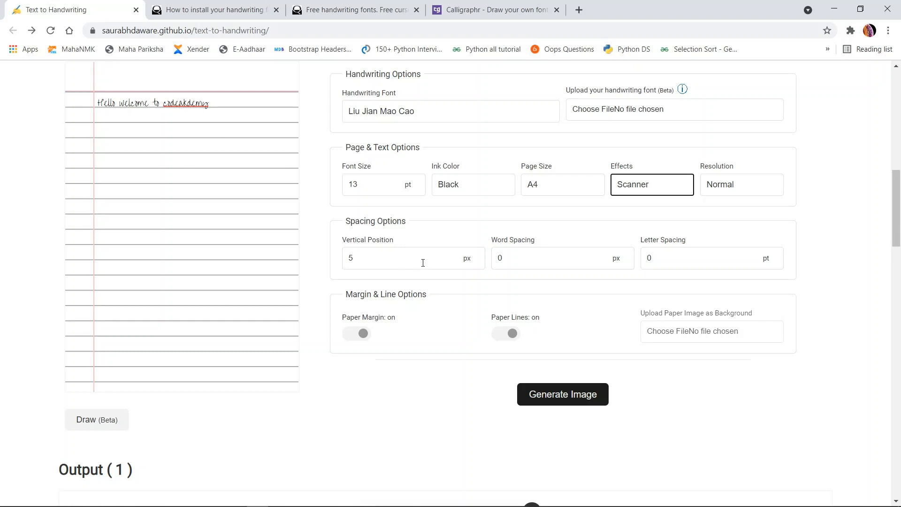
mouse_move(545, 279)
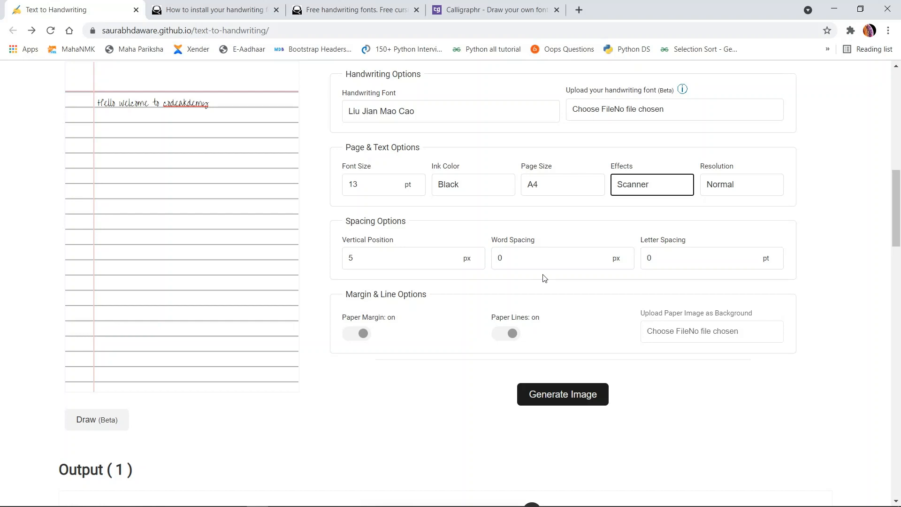
mouse_move(171, 205)
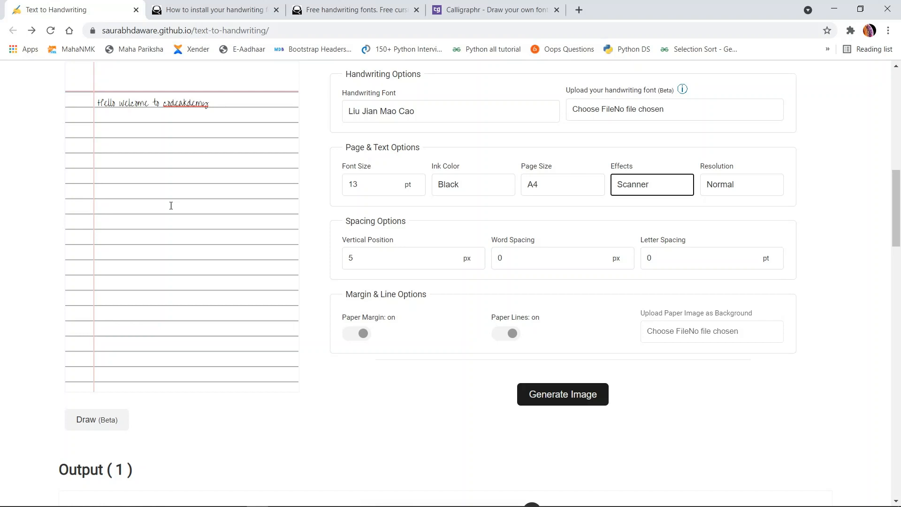
mouse_move(674, 331)
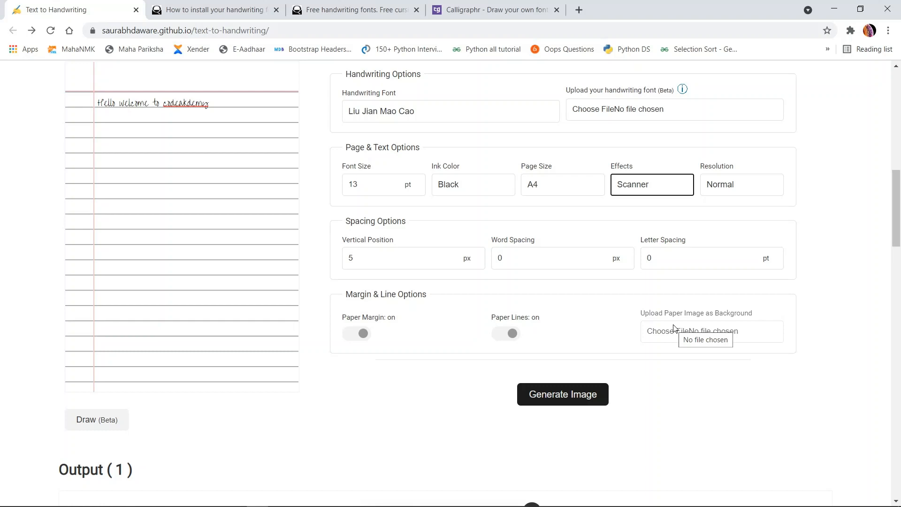
mouse_move(679, 336)
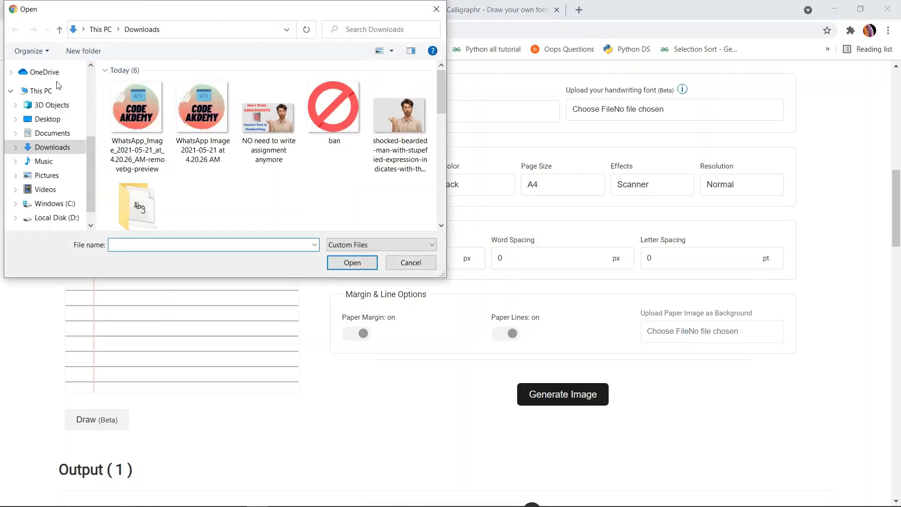
Choose the lines image from the Desktop as the paper background
left_click(47, 119)
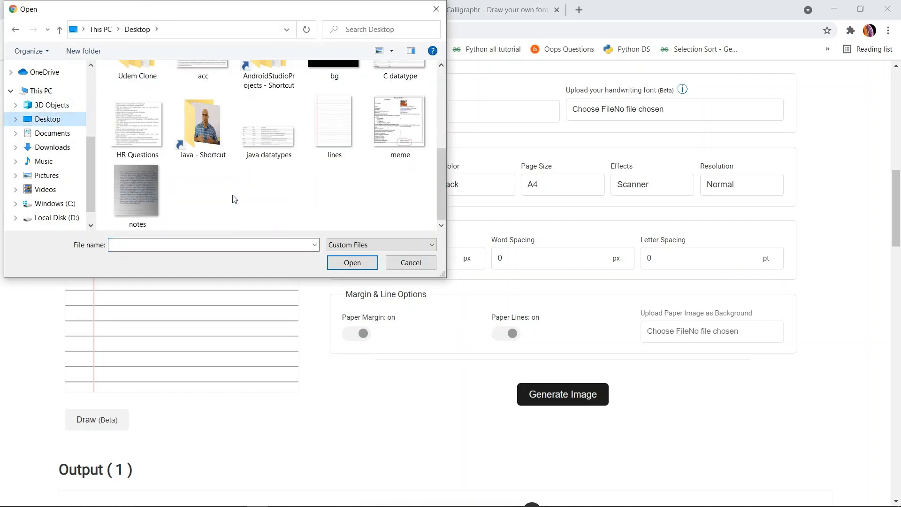
left_click(333, 121)
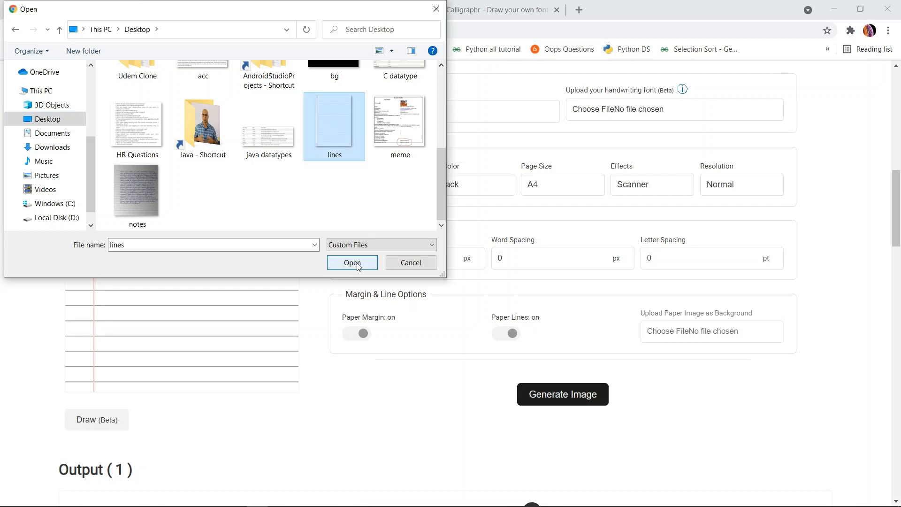
left_click(352, 263)
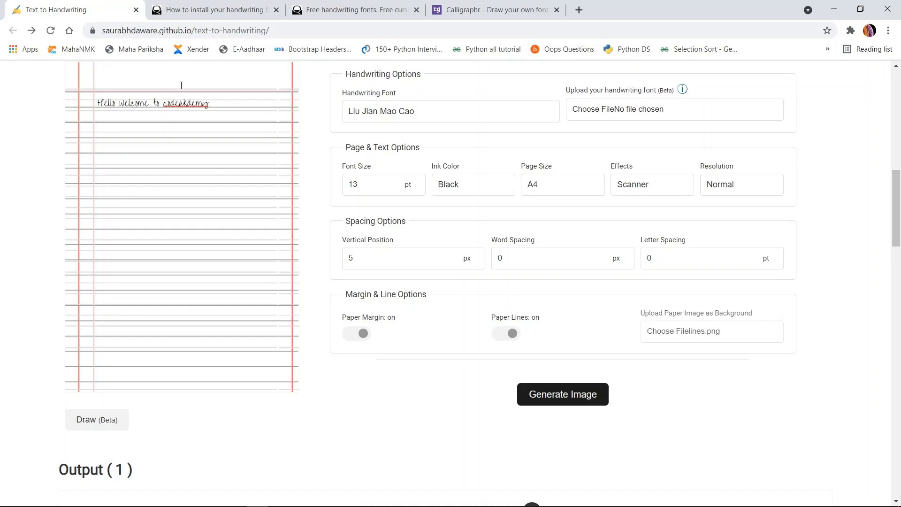
Generate the handwritten page image of the greeting on lined paper
left_click(223, 103)
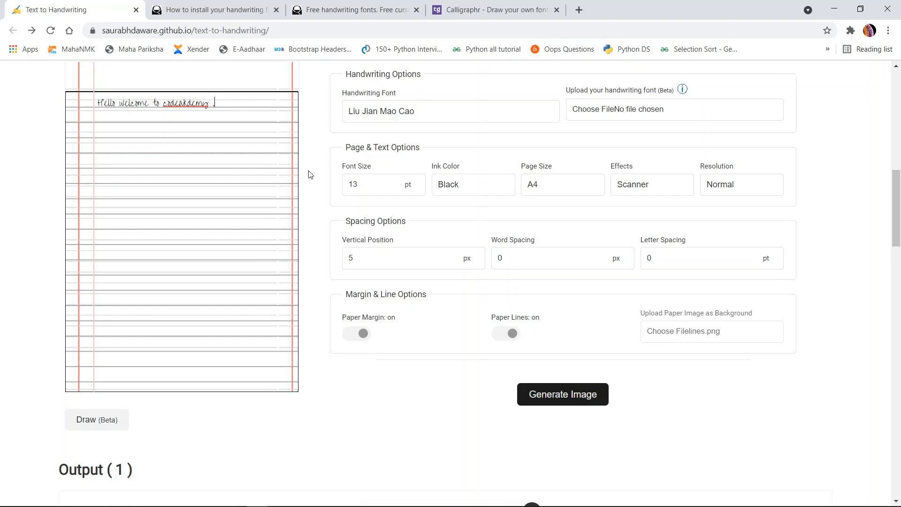
mouse_move(548, 395)
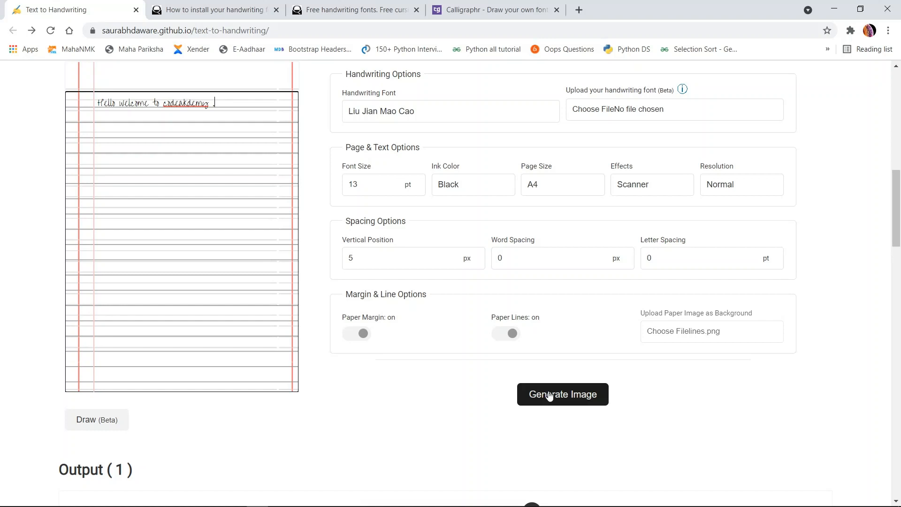
left_click(563, 395)
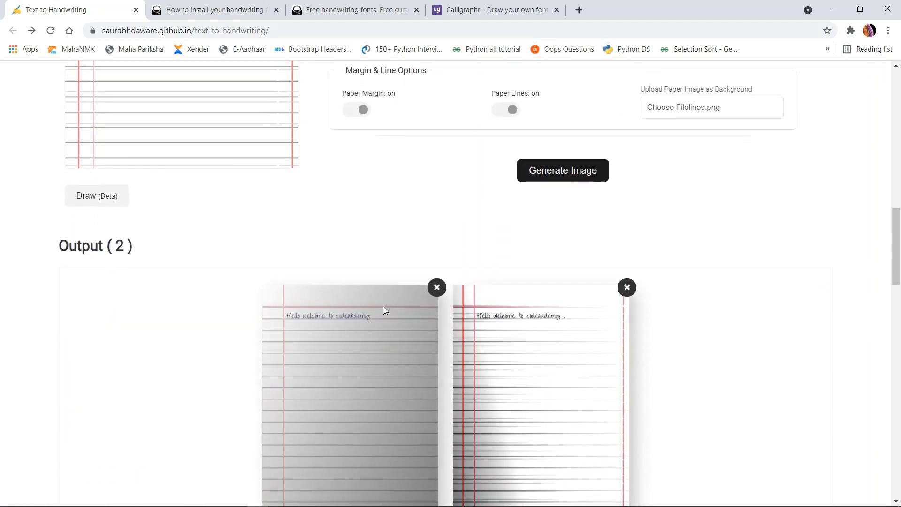
scroll("down", 3)
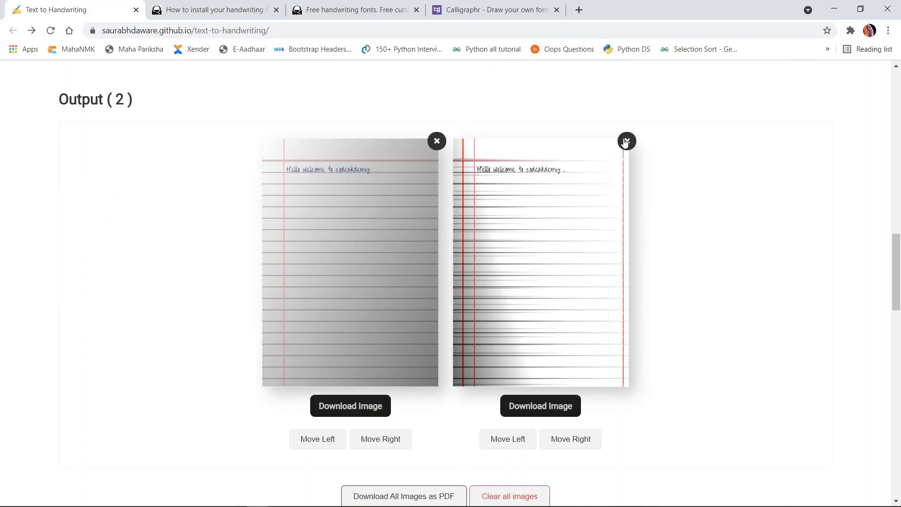
Remove the second output page, then download and open download.jpg
left_click(625, 141)
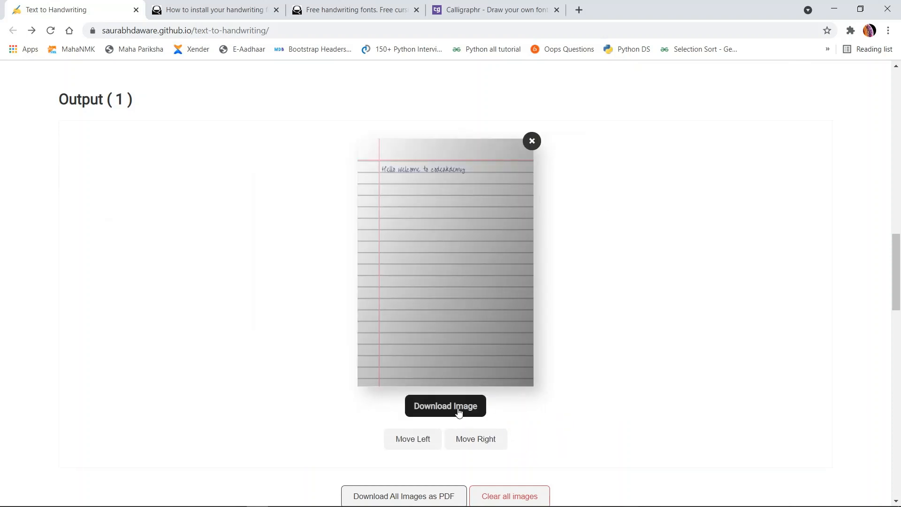
left_click(445, 405)
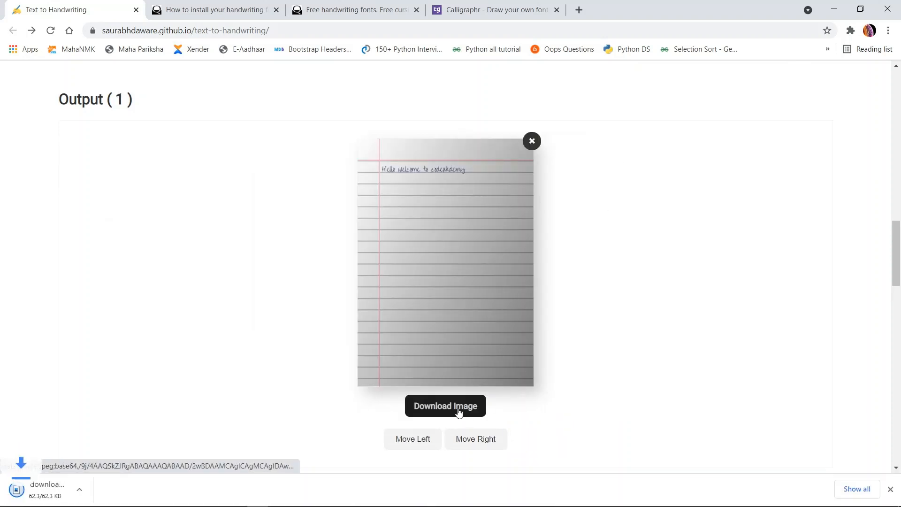
left_click(445, 405)
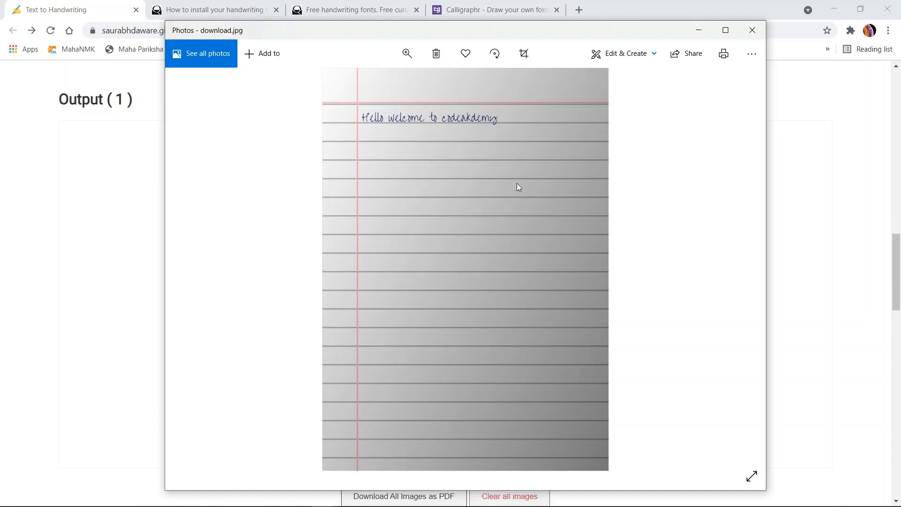
mouse_move(379, 110)
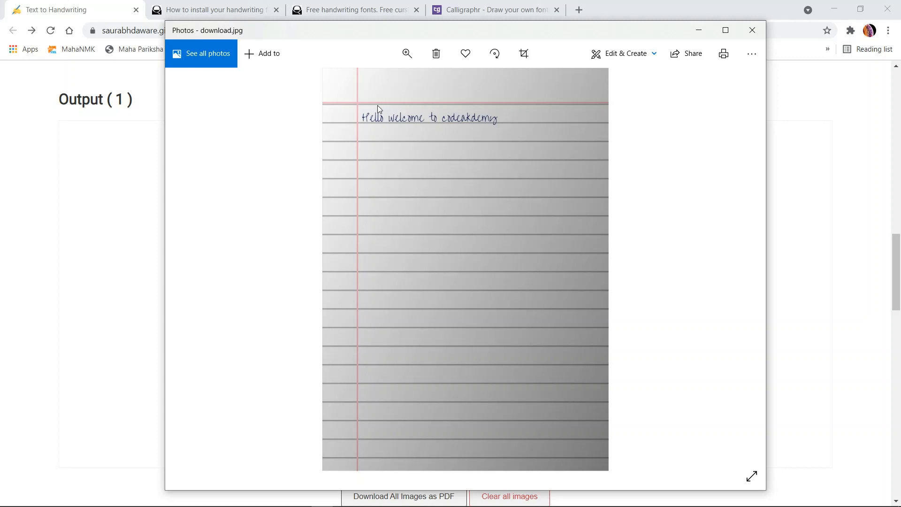
mouse_move(425, 118)
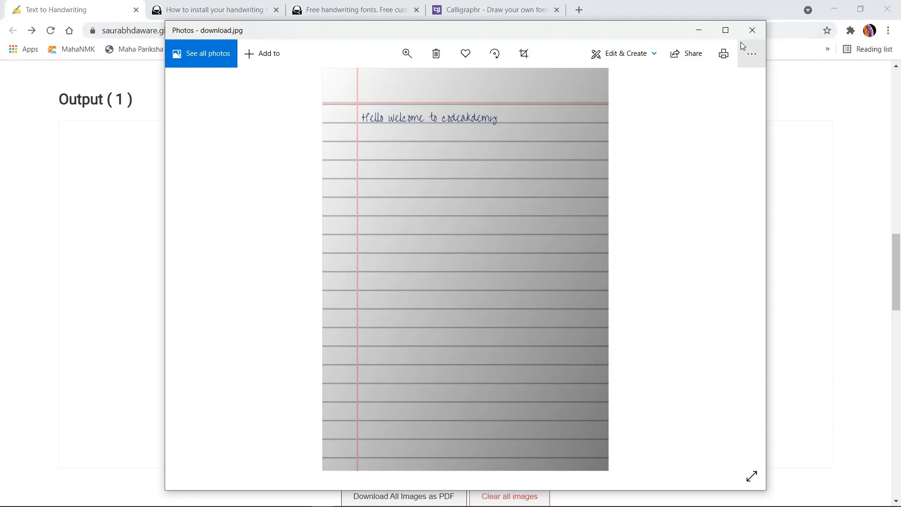
Close the Photos viewer after checking download.jpg
left_click(752, 30)
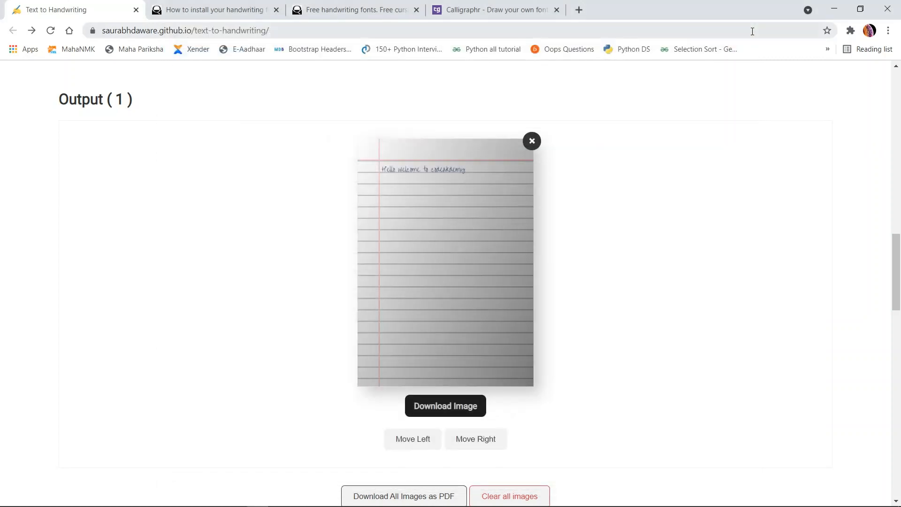
left_click(530, 141)
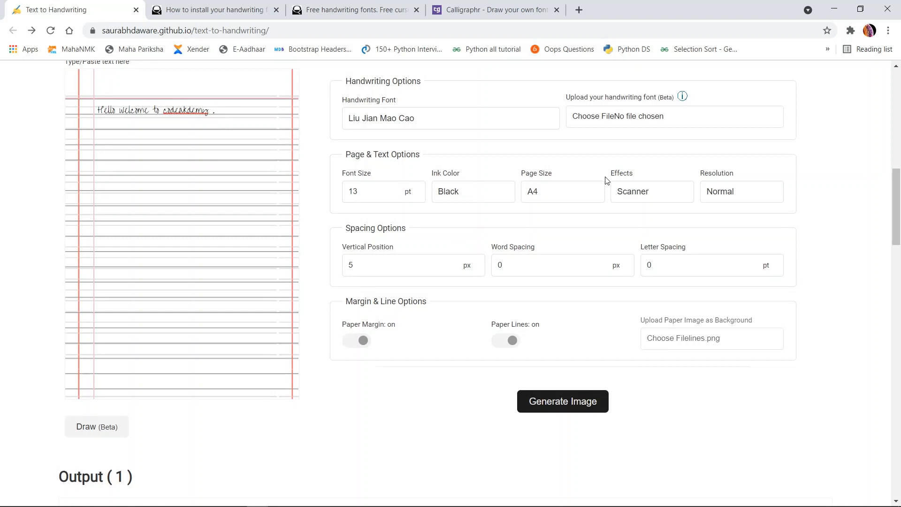
Scroll past the output to the FAQ answer about getting more fonts
scroll("down", 3)
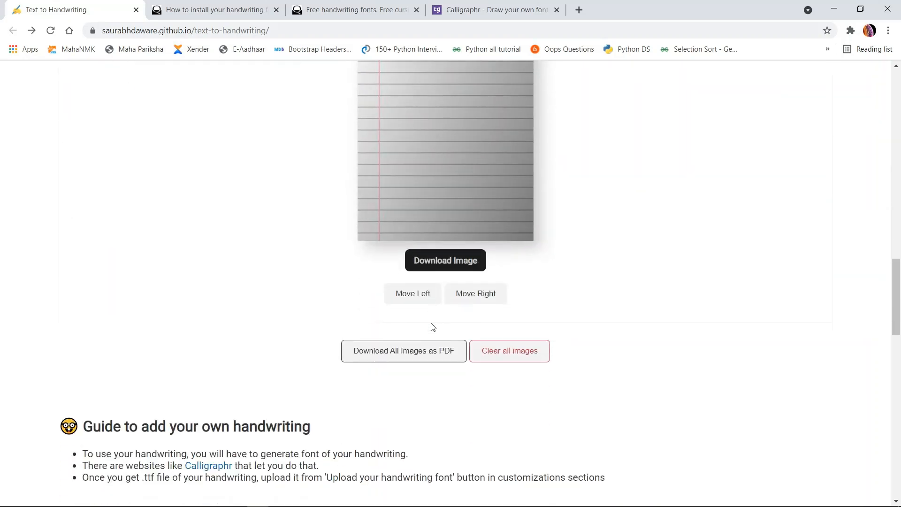
scroll("down", 3)
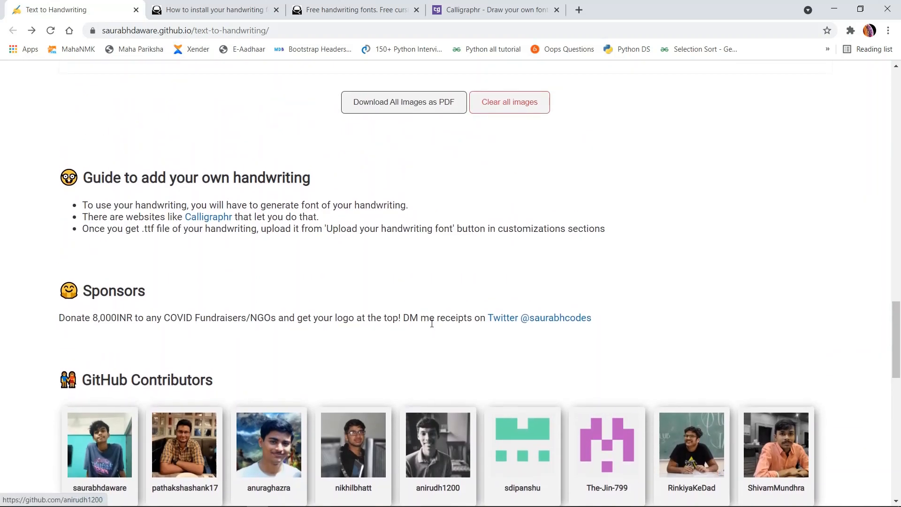
scroll("down", 3)
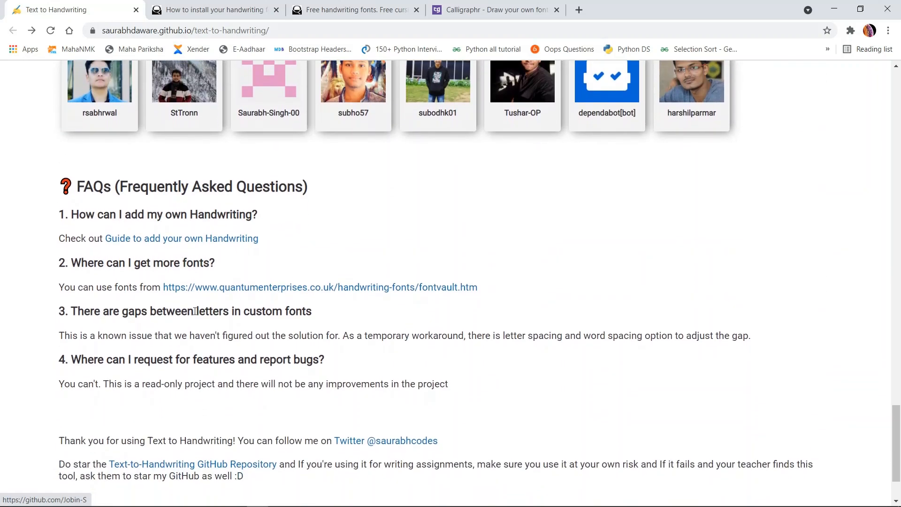
mouse_move(233, 295)
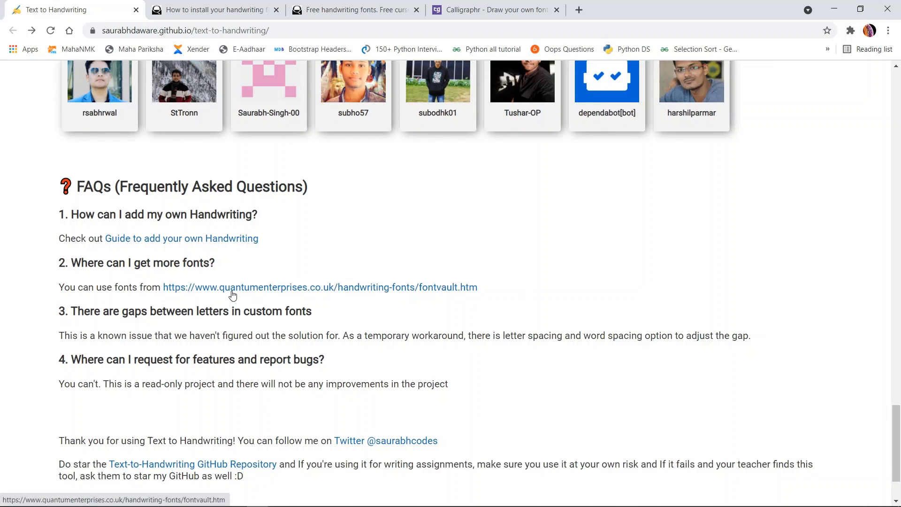
Open the Handwriting Font Vault and scroll its free font list to QESamRoberts2.ttf
left_click(319, 287)
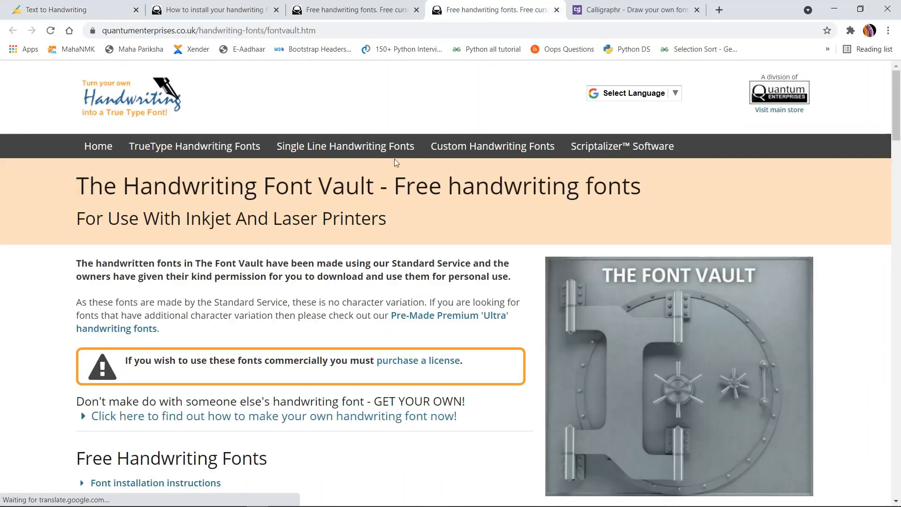
scroll("down", 3)
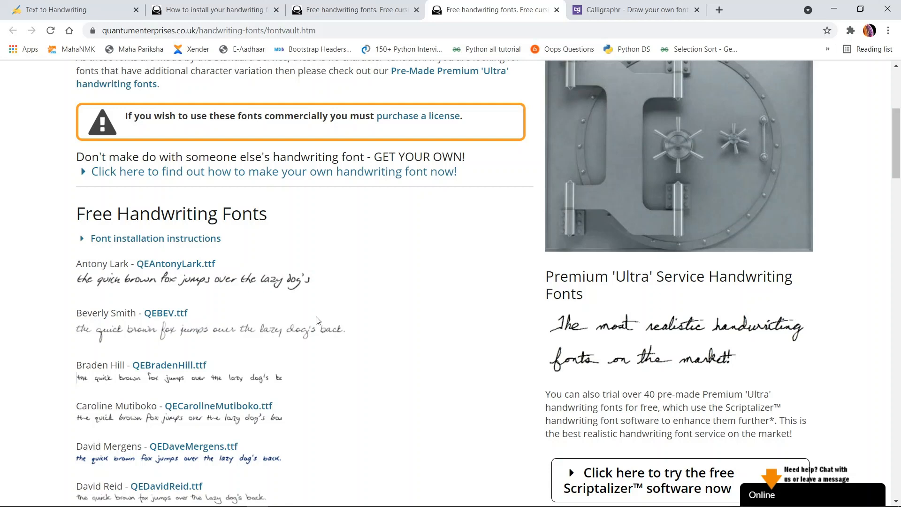
scroll("down", 3)
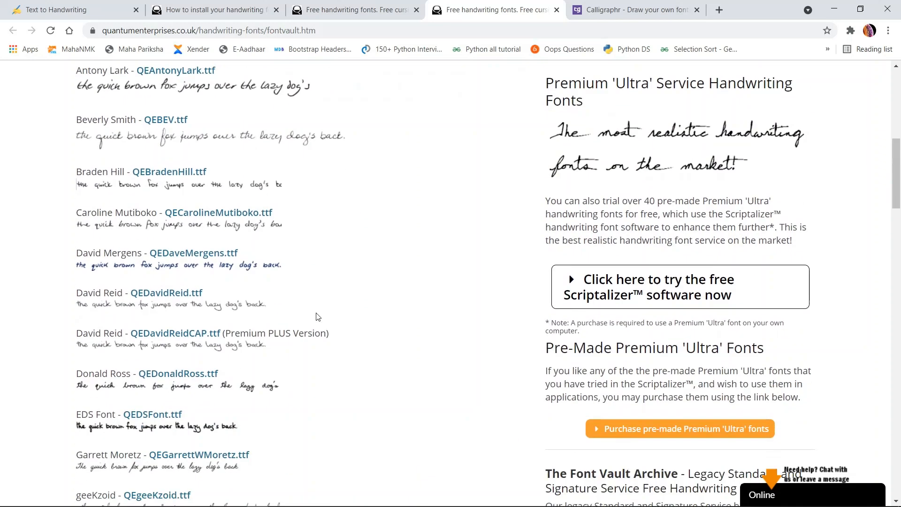
scroll("down", 3)
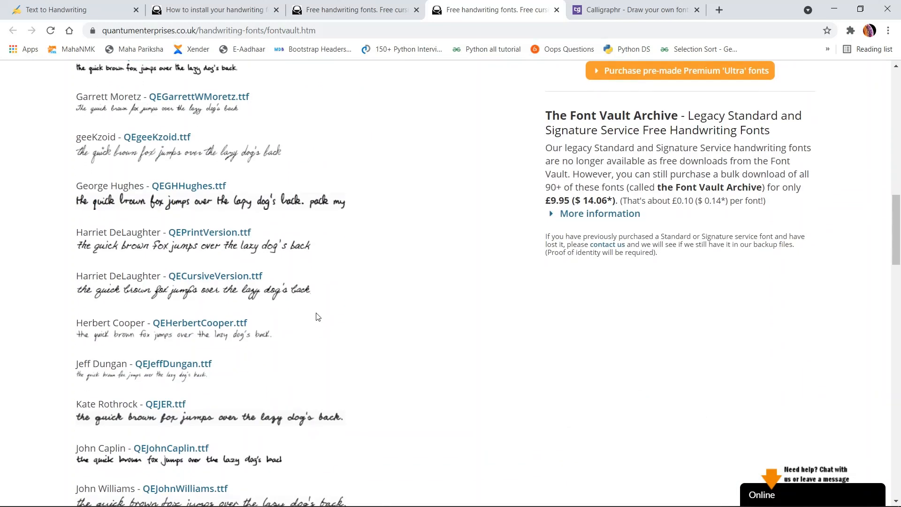
scroll("down", 3)
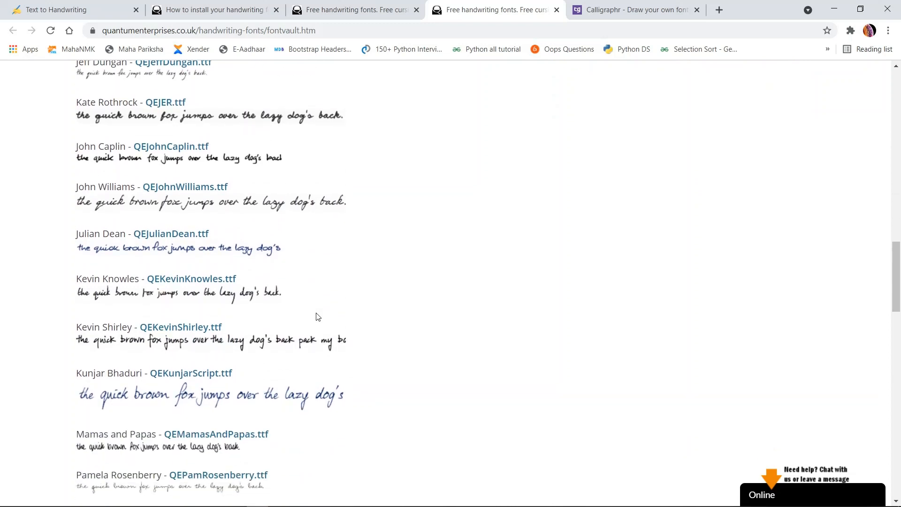
scroll("down", 3)
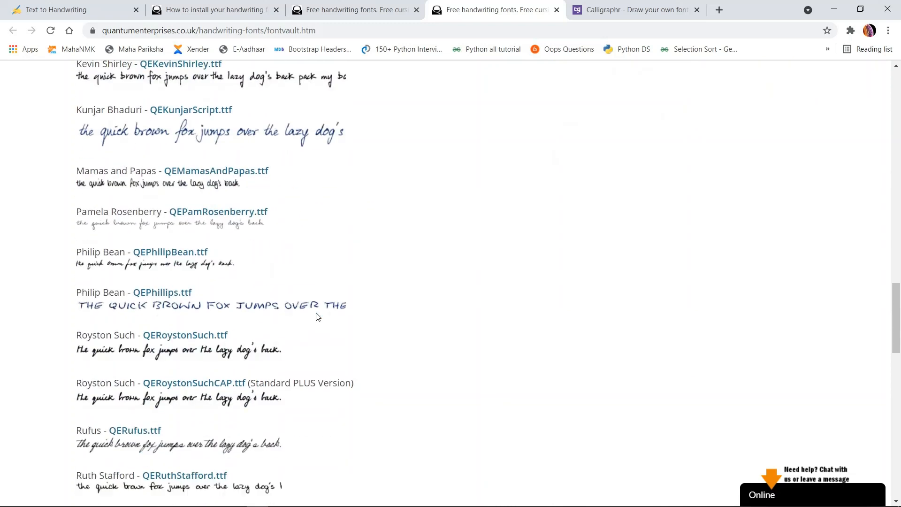
scroll("down", 3)
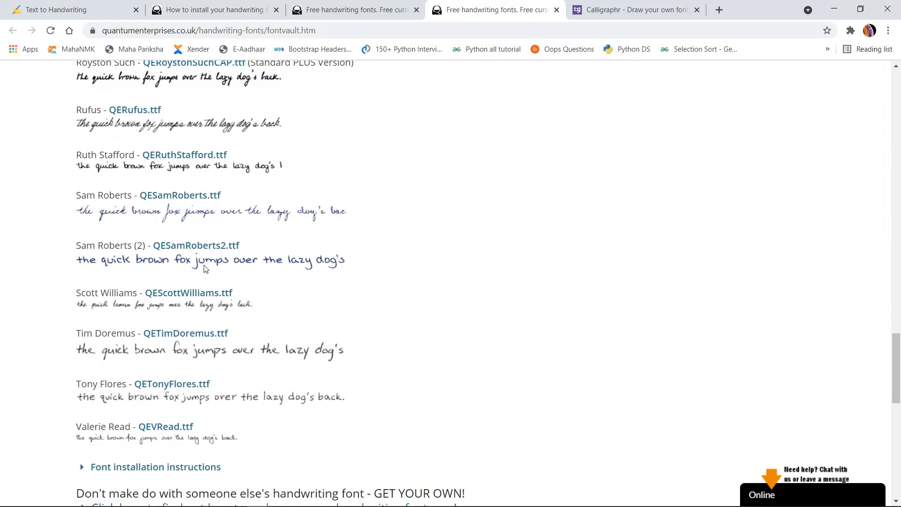
mouse_move(74, 251)
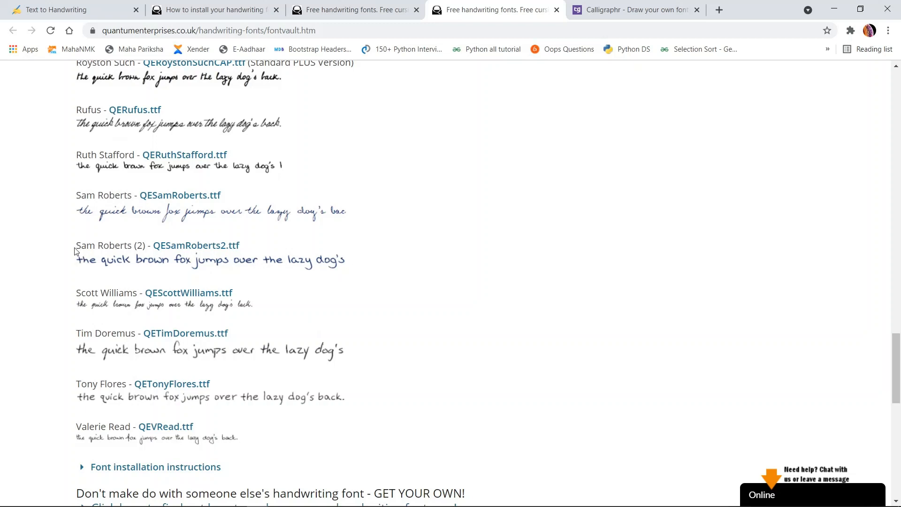
mouse_move(79, 264)
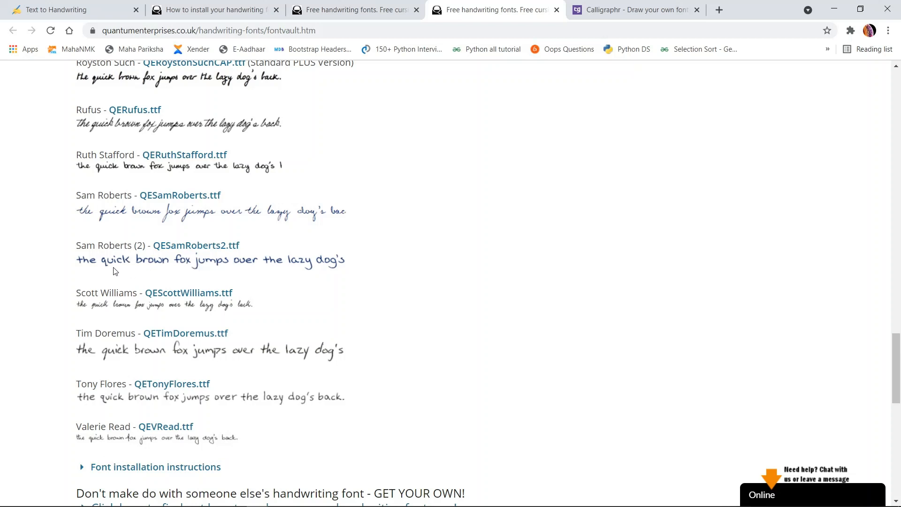
mouse_move(141, 274)
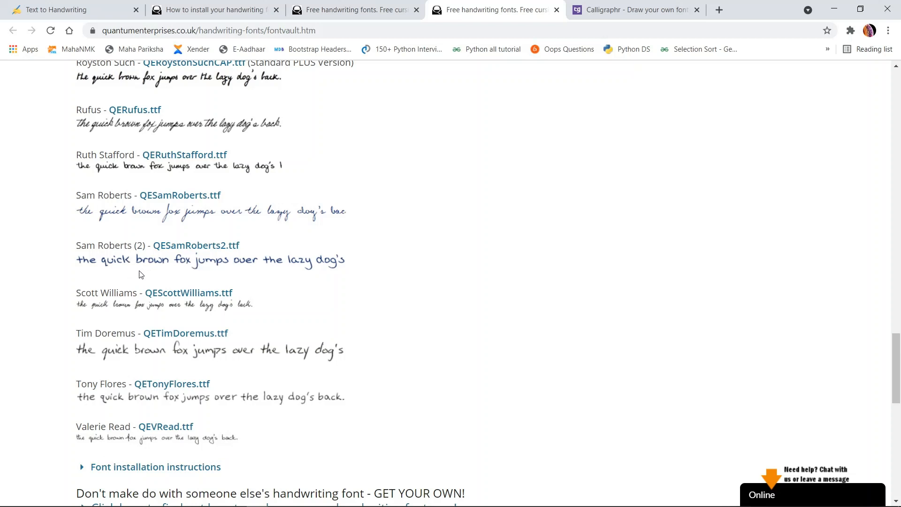
mouse_move(205, 282)
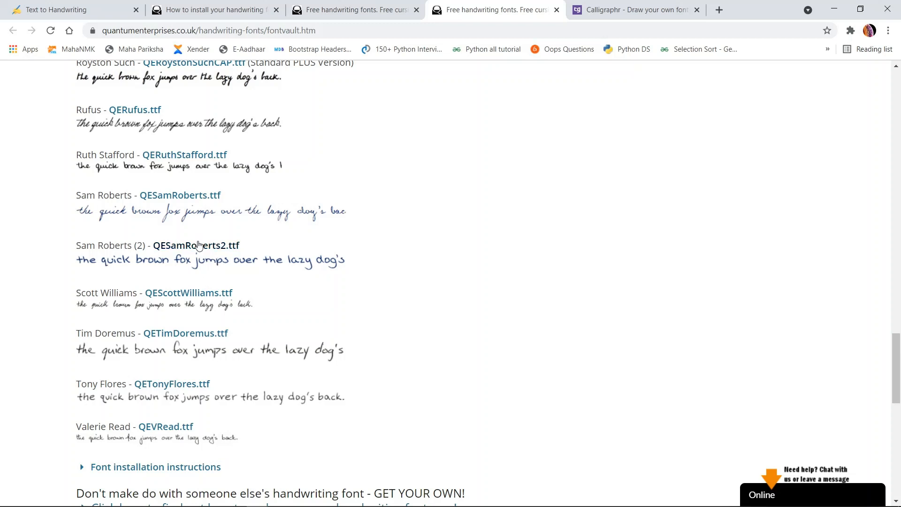
Switch back to the Text to Handwriting tab and scroll up to Customizations
left_click(57, 10)
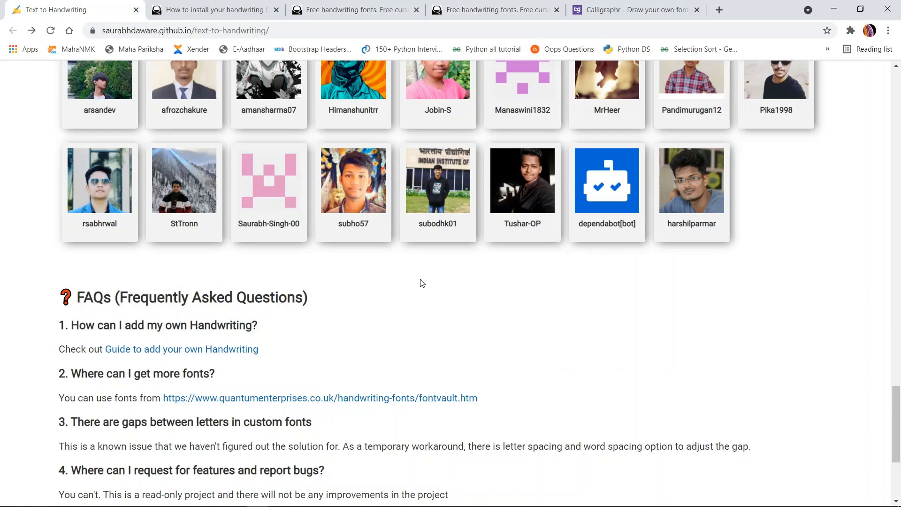
scroll("up", 3)
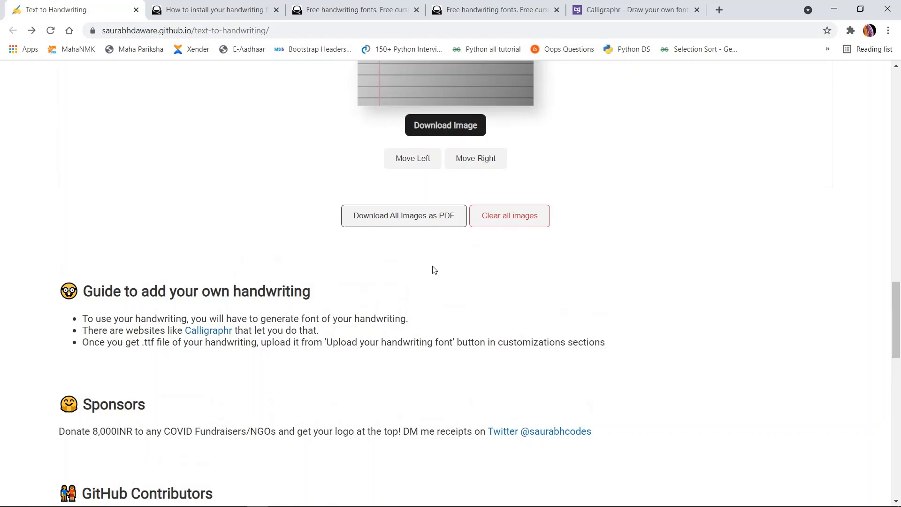
scroll("up", 3)
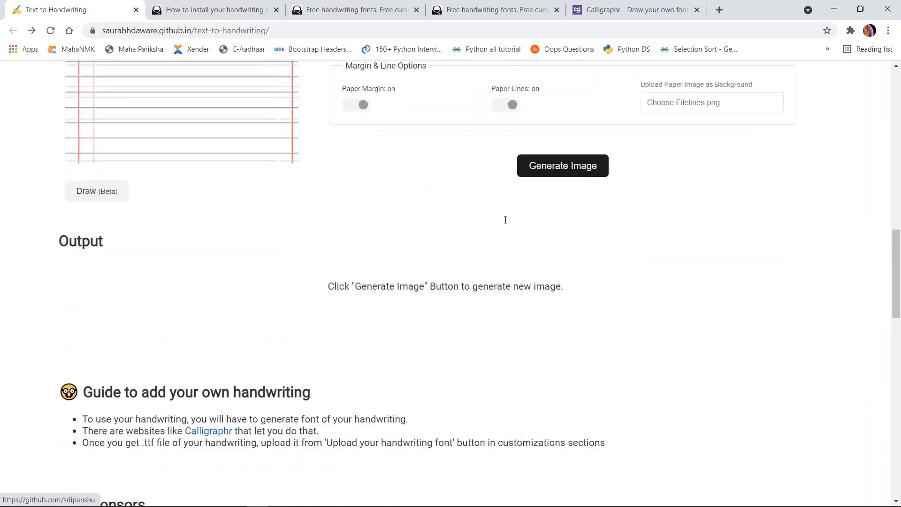
scroll("up", 3)
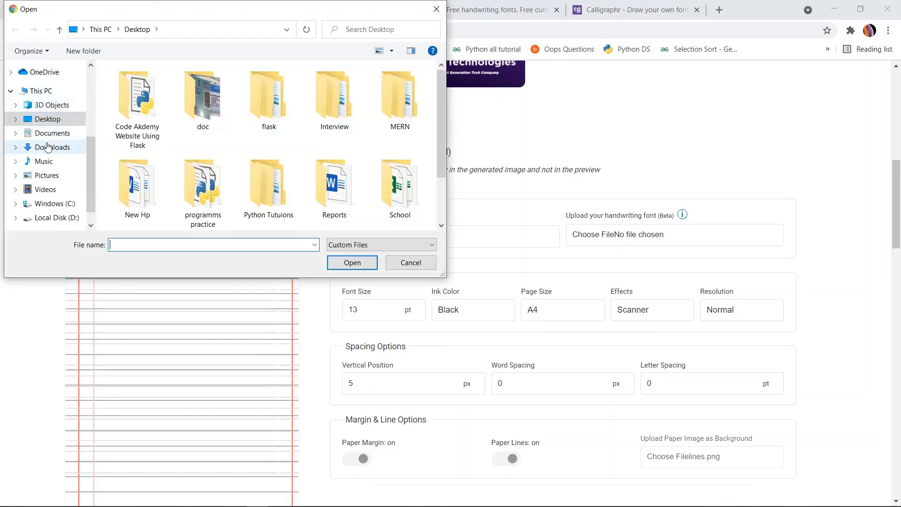
left_click(54, 146)
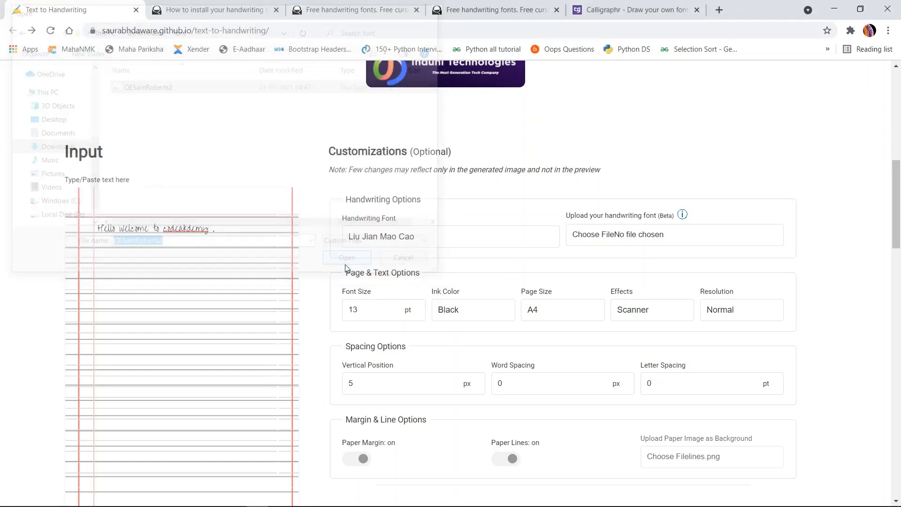
left_click(347, 257)
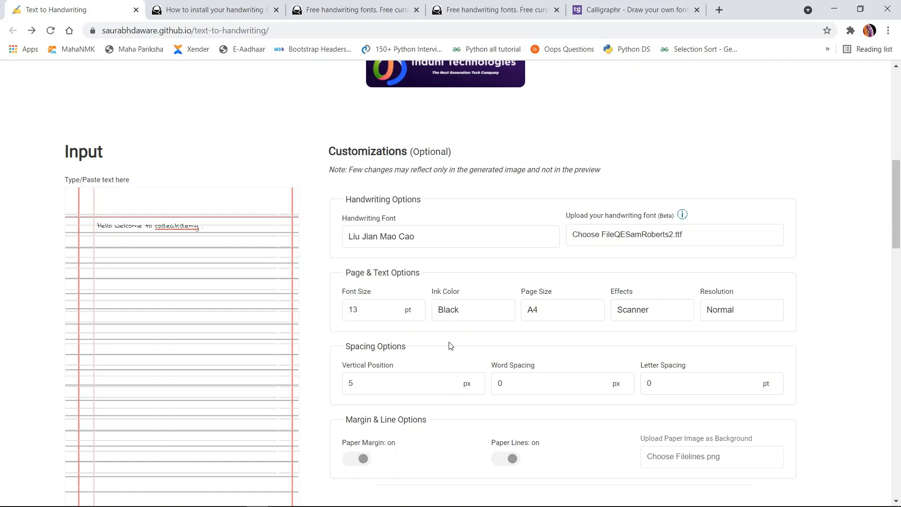
scroll("down", 3)
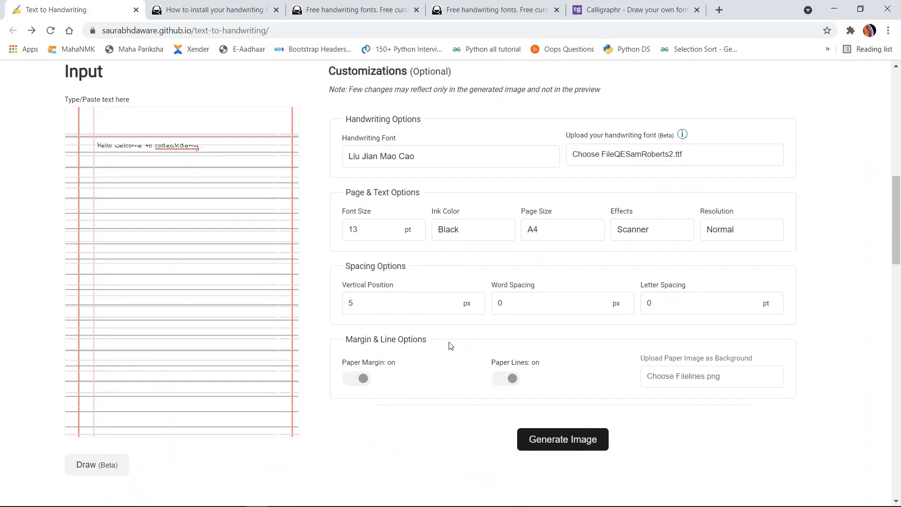
mouse_move(243, 293)
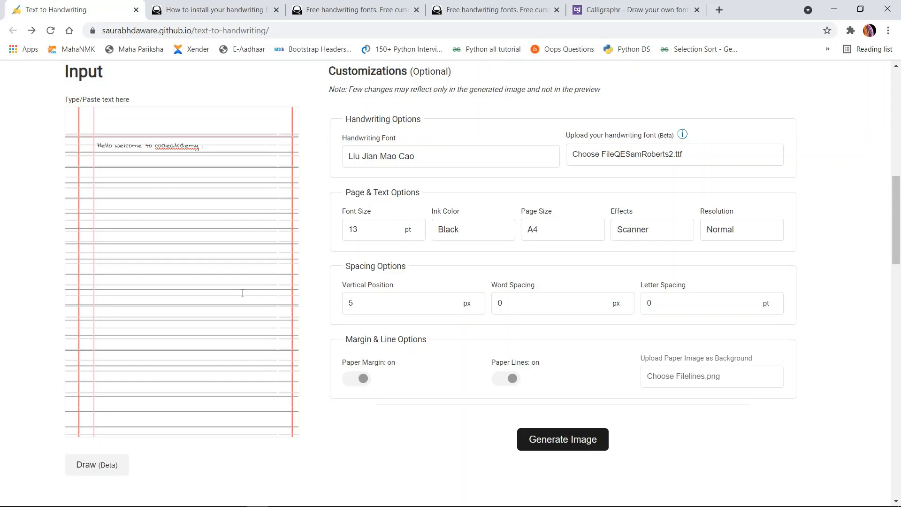
mouse_move(359, 399)
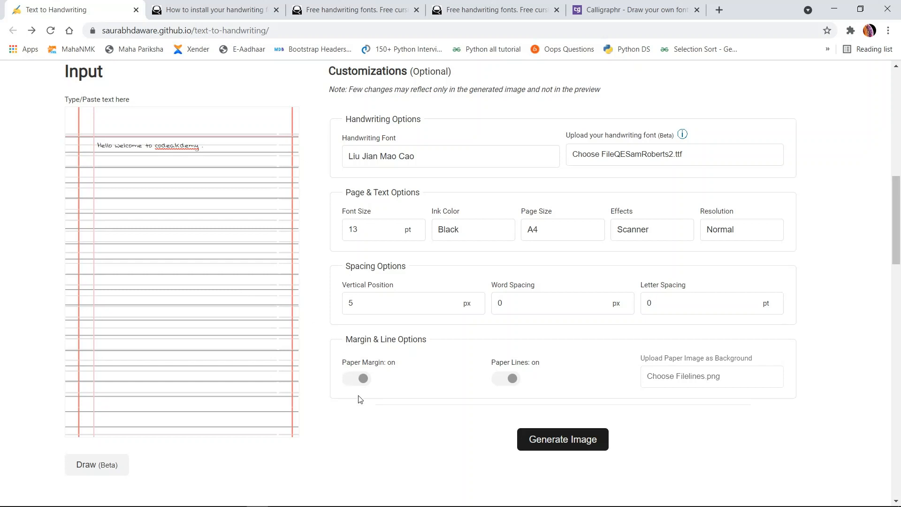
Scroll down past Generate Image and the output area to the handwriting guide
scroll("down", 3)
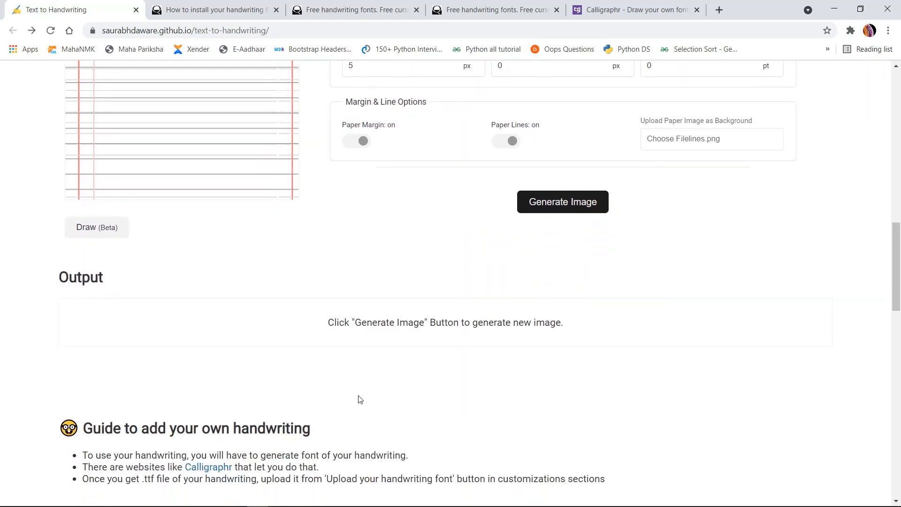
mouse_move(340, 415)
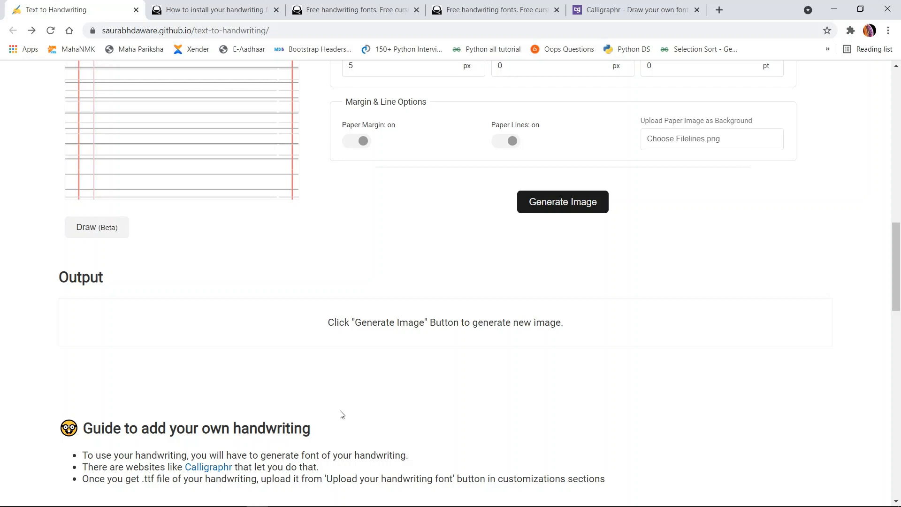
scroll("down", 3)
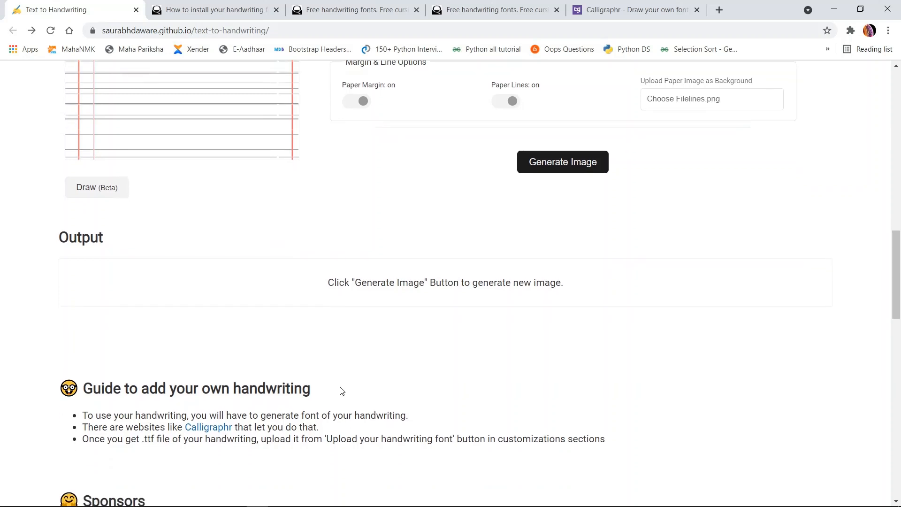
mouse_move(327, 393)
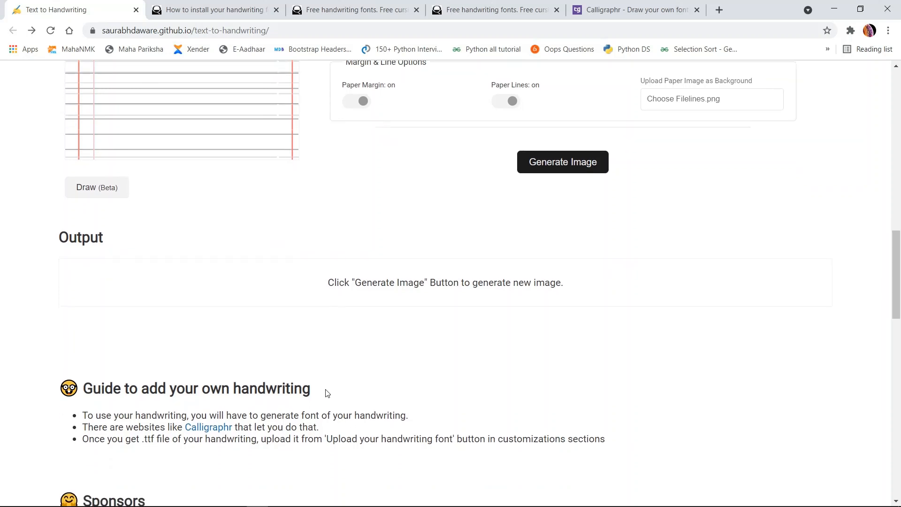
mouse_move(209, 427)
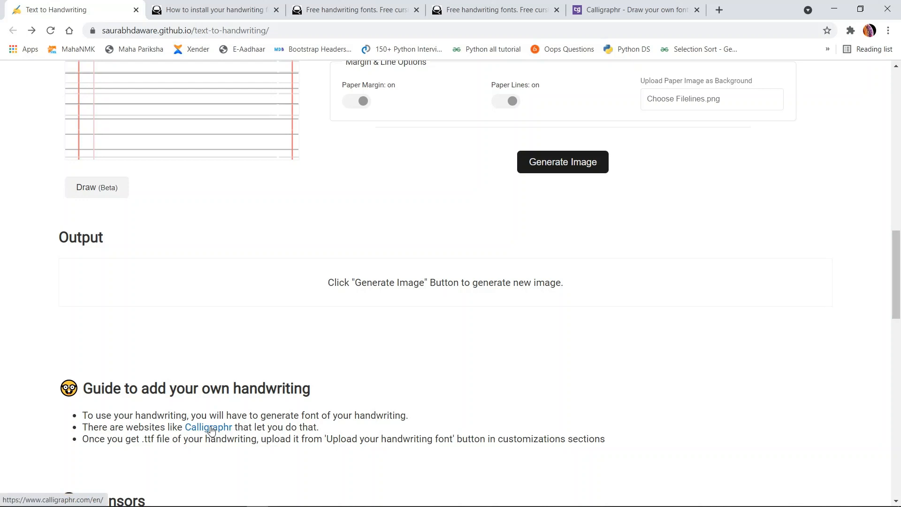
mouse_move(336, 402)
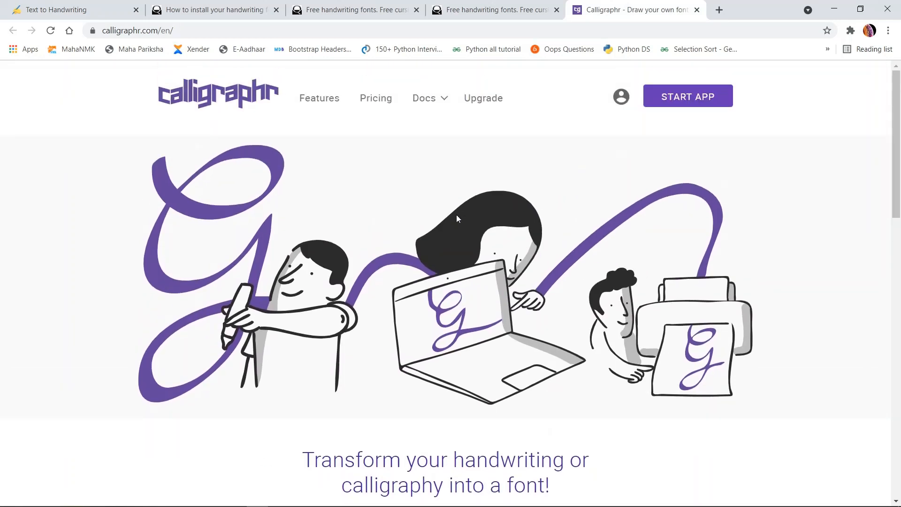
Browse the Calligraphr homepage, then return to the Text to Handwriting tab
scroll("down", 3)
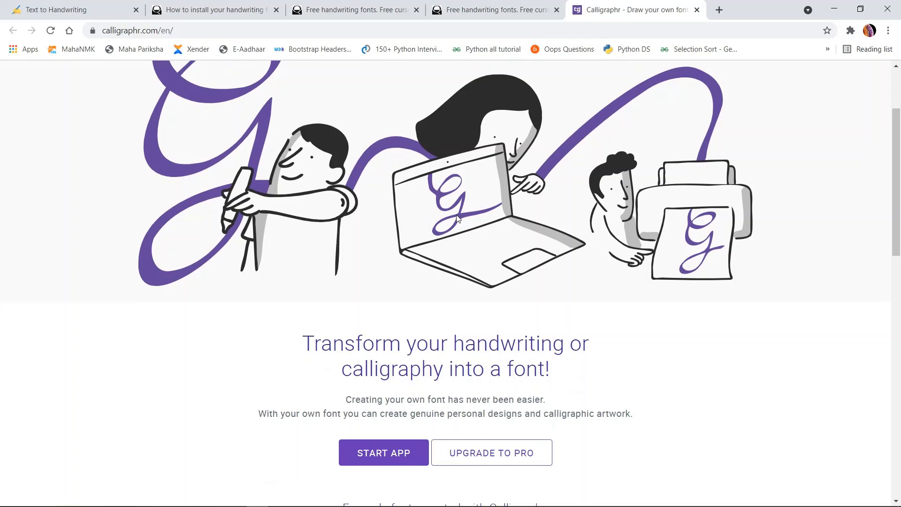
scroll("down", 3)
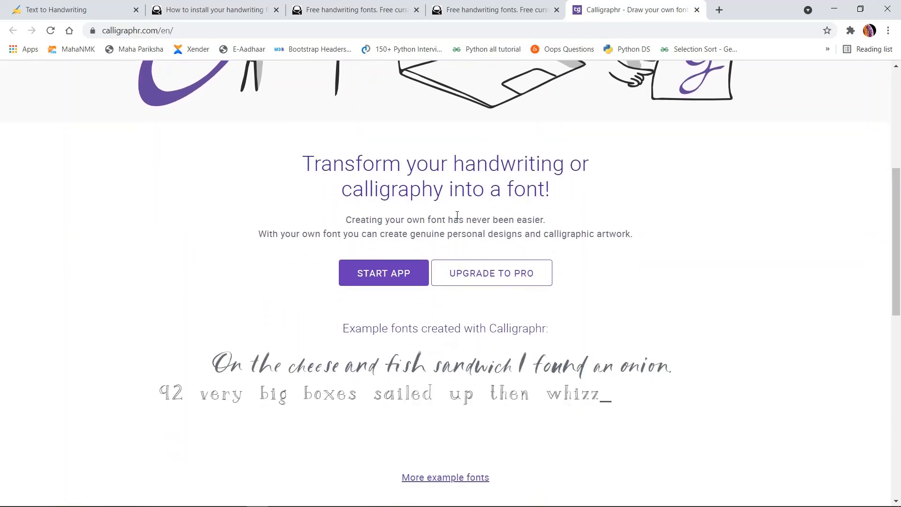
scroll("up", 3)
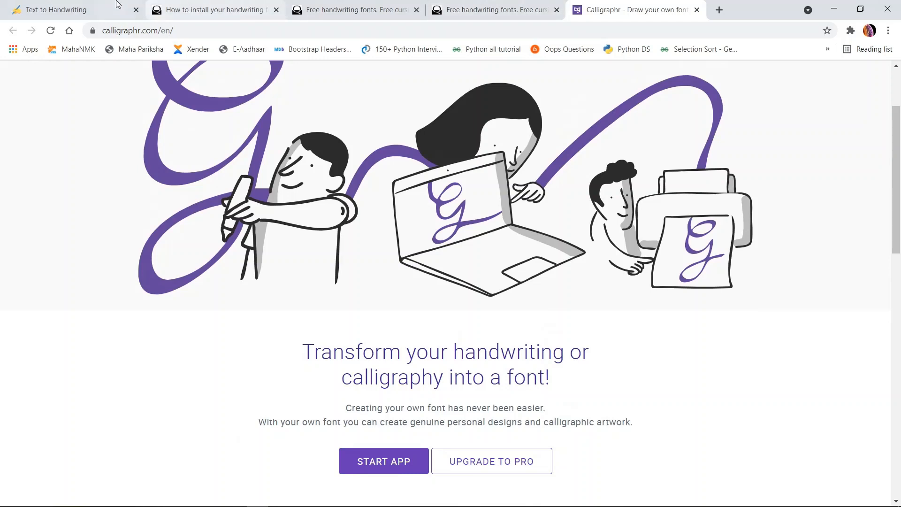
left_click(57, 10)
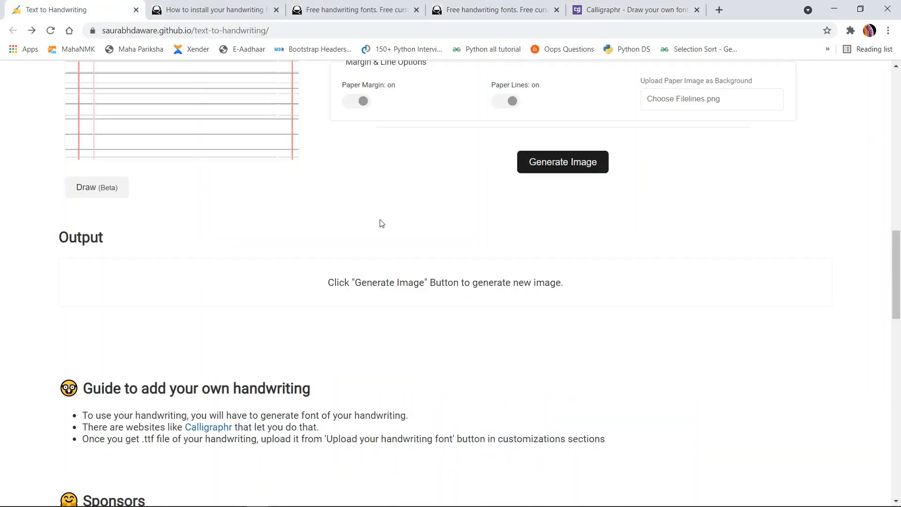
scroll("up", 3)
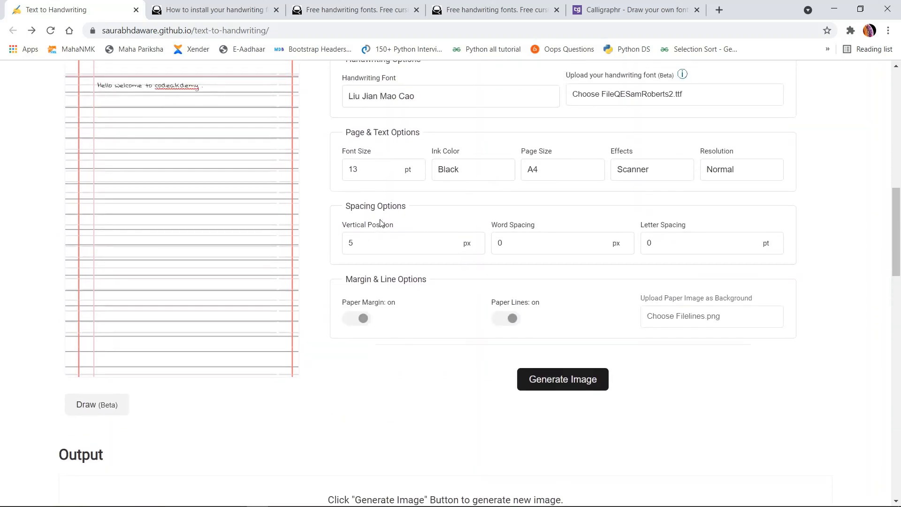
scroll("up", 3)
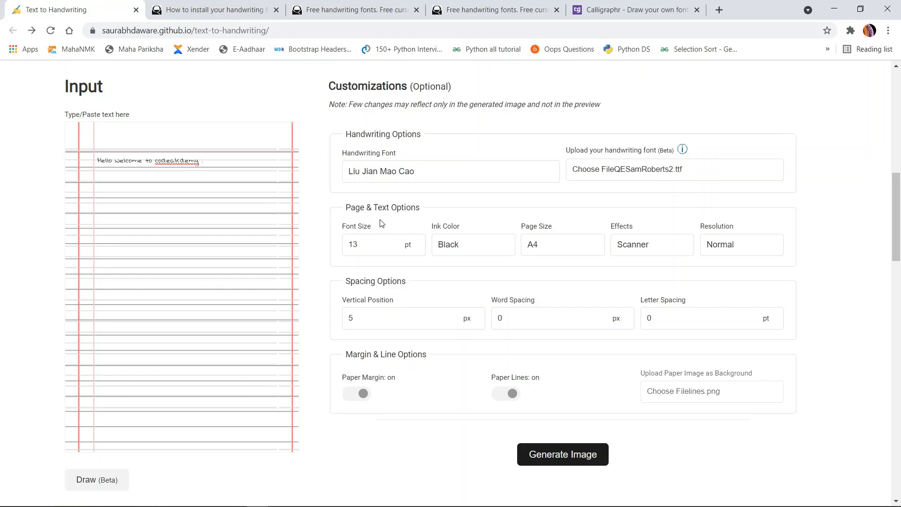
mouse_move(457, 235)
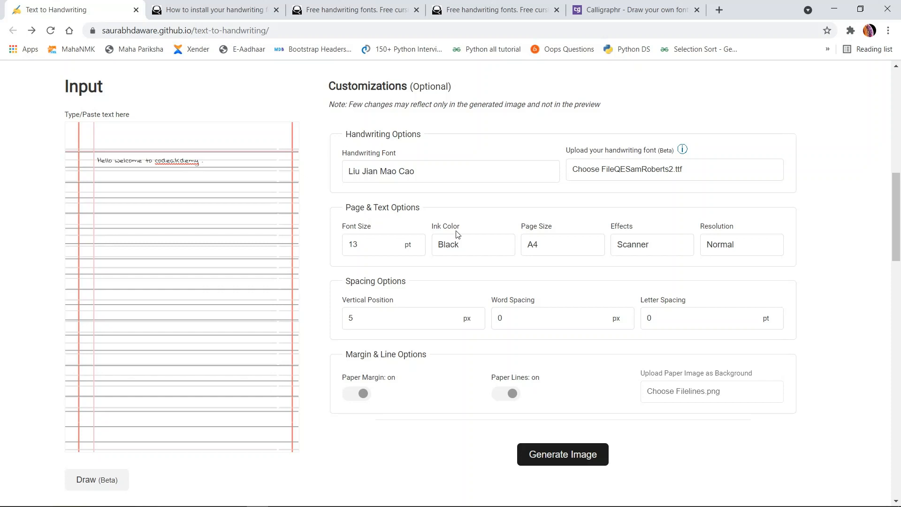